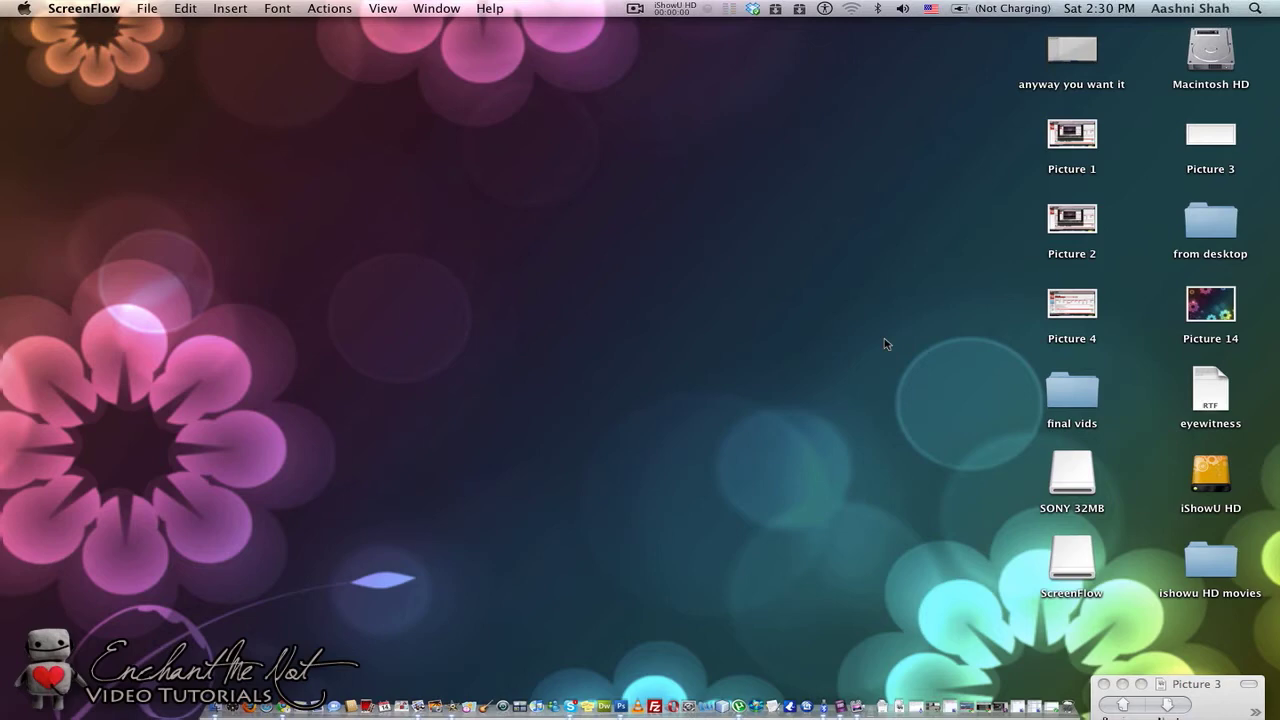
mouse_move(642, 680)
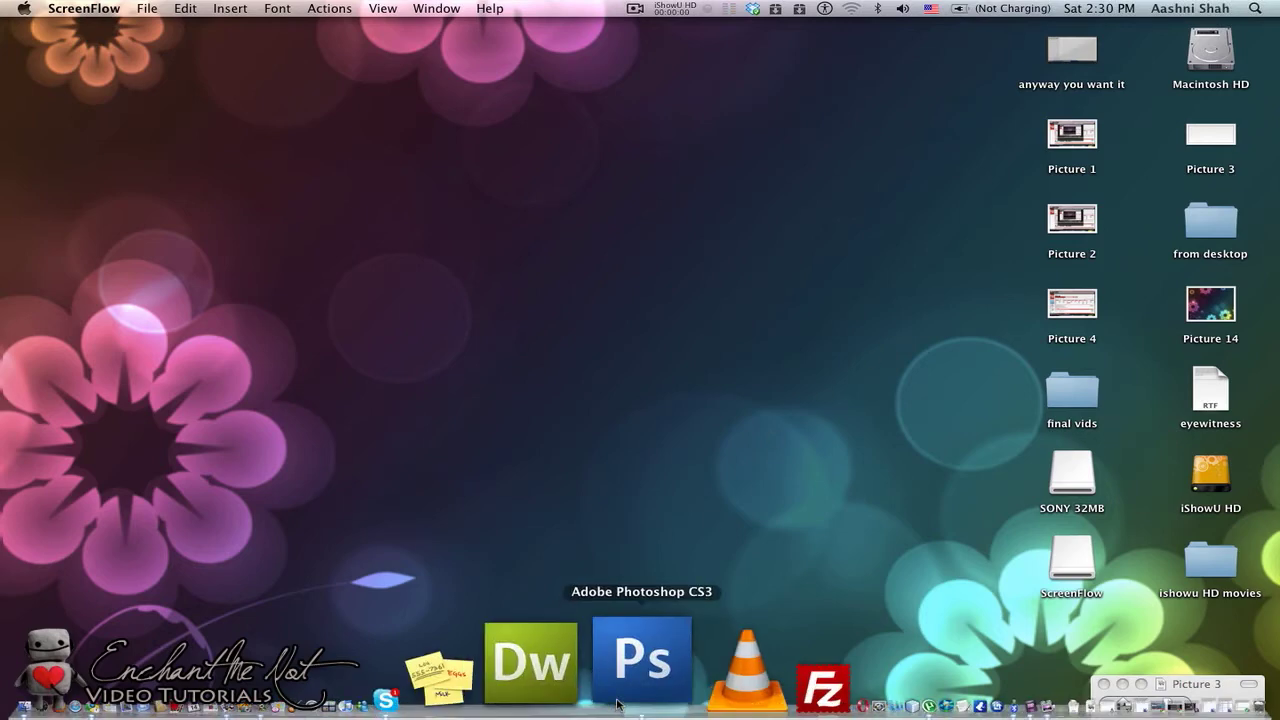
- Launch Photoshop CS3 from its Dock icon
click(641, 664)
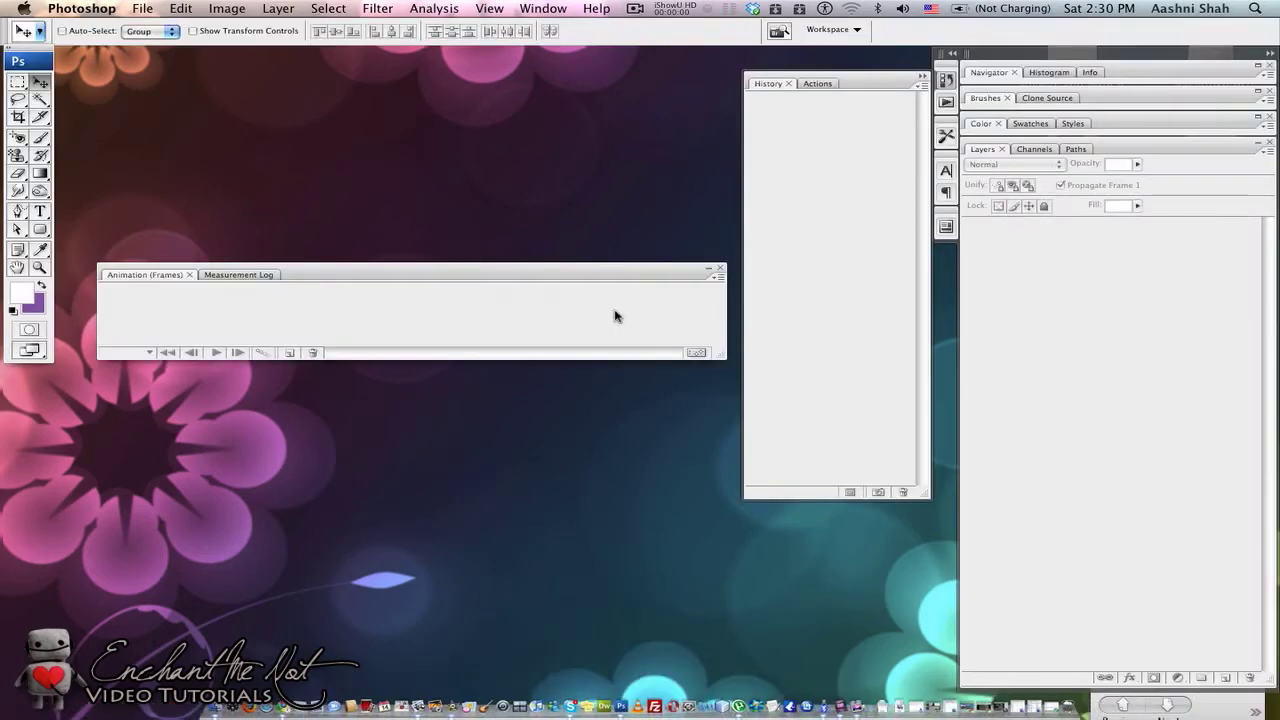
- Create a white 500×40 px, 72 ppi RGB document named 'animated loading bar'
click(142, 8)
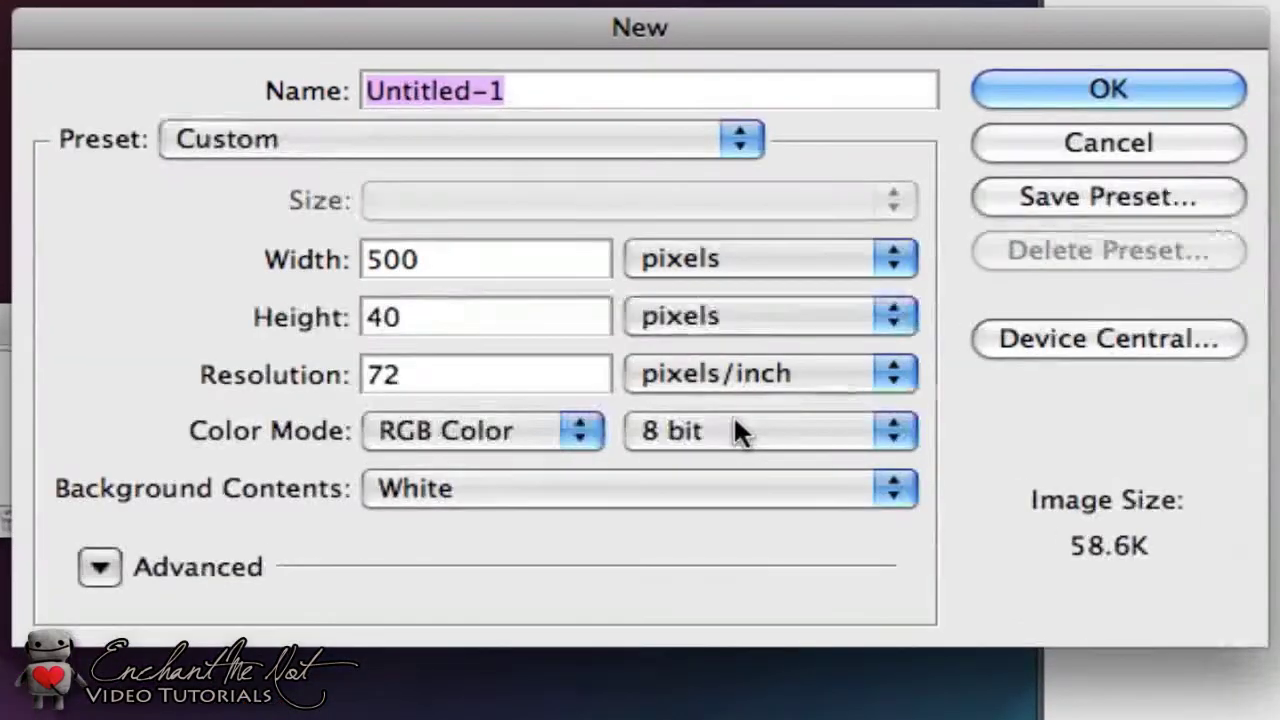
mouse_move(630, 235)
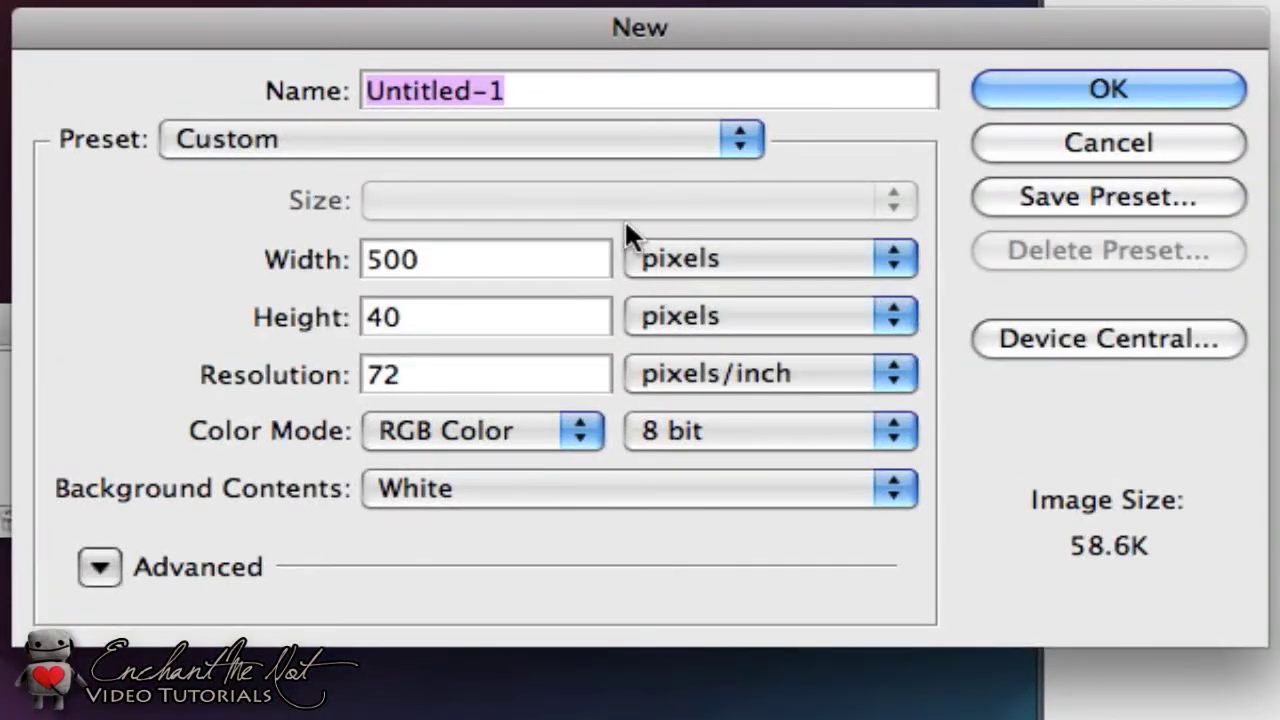
text(animated loading)
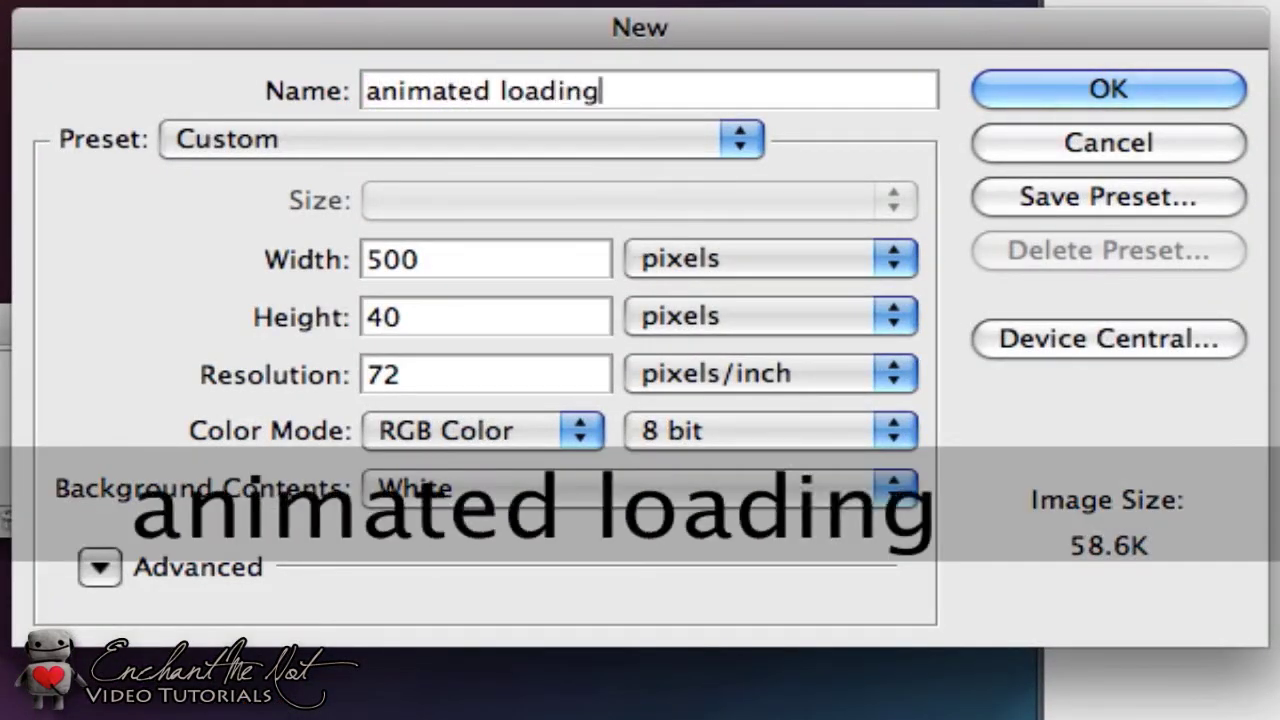
text(bar)
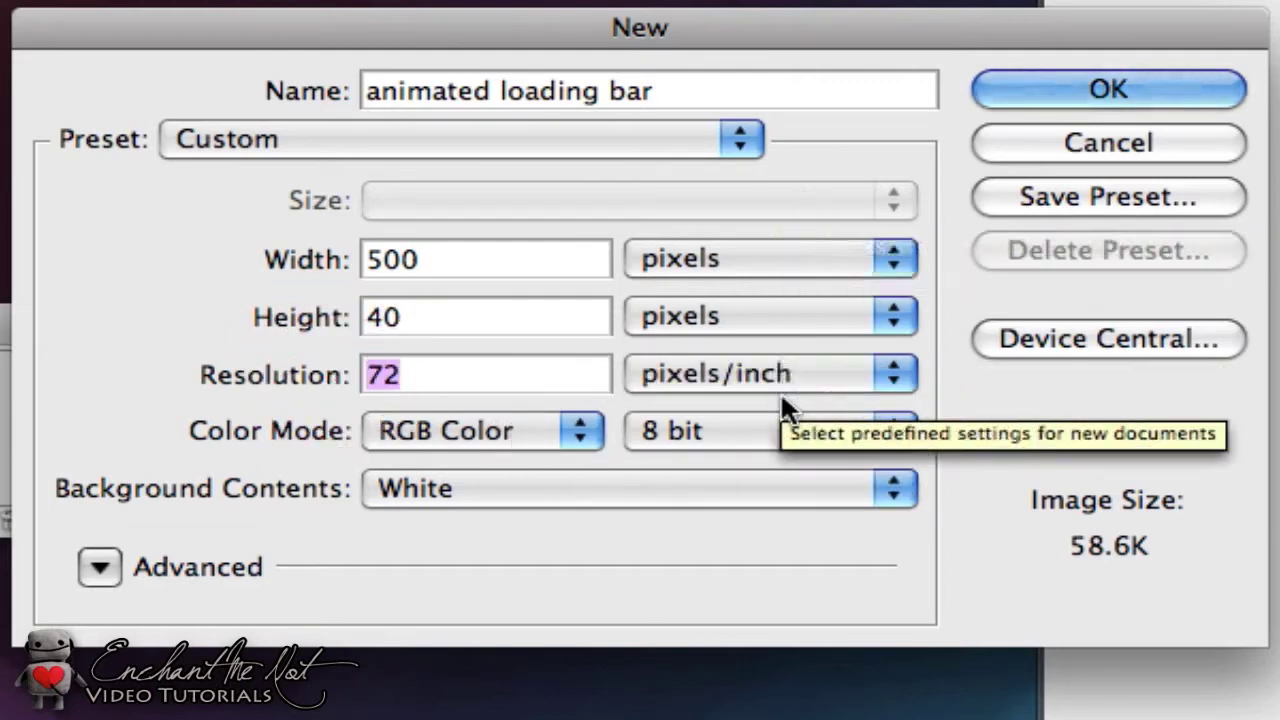
mouse_move(790, 385)
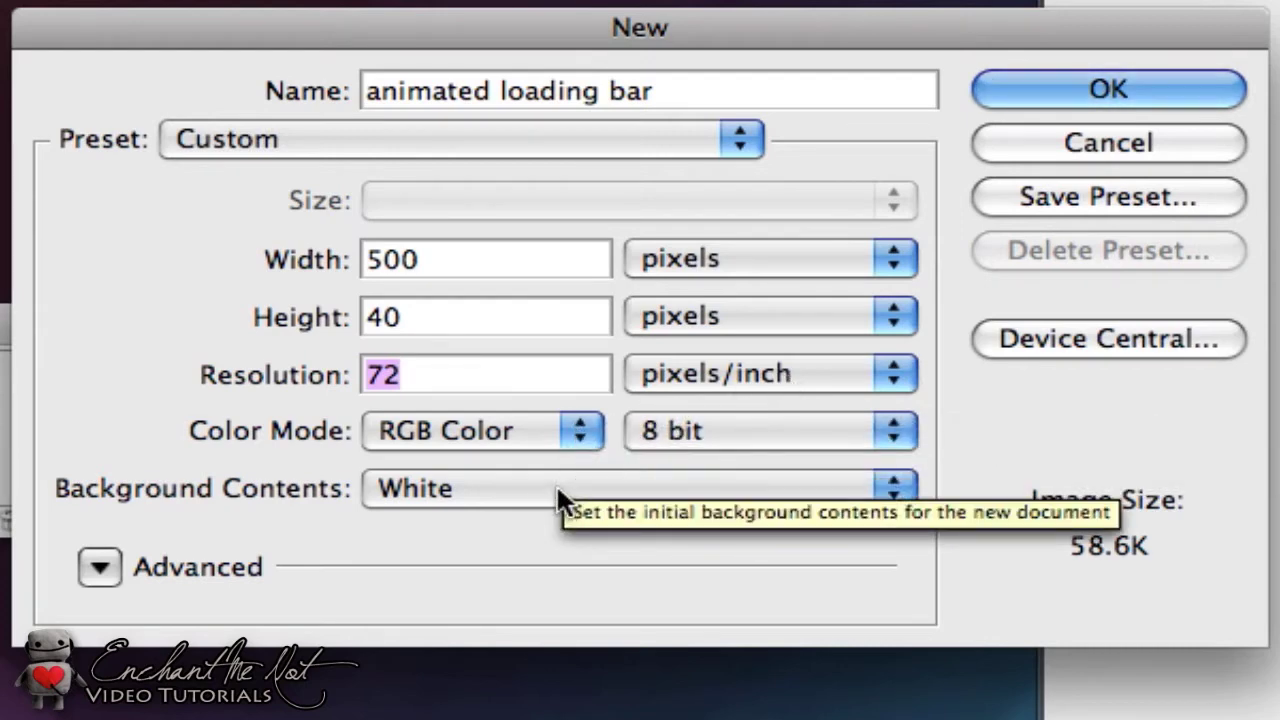
click(1108, 89)
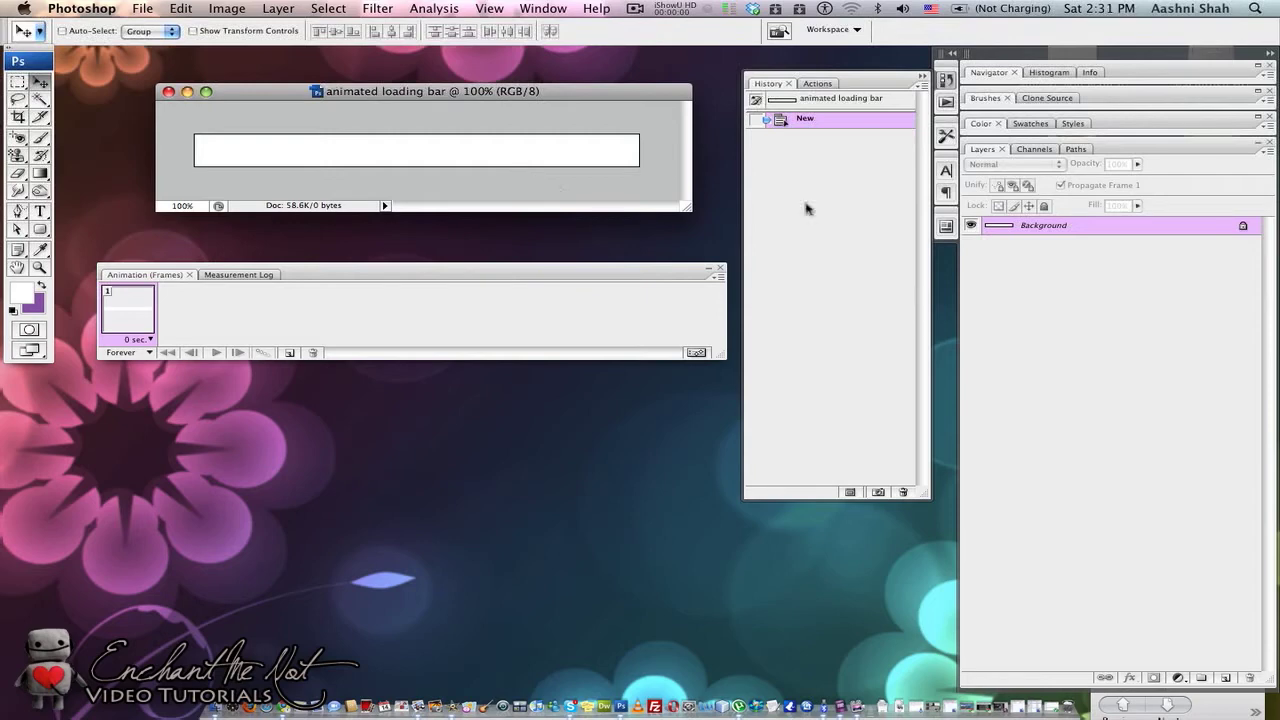
mouse_move(1135, 207)
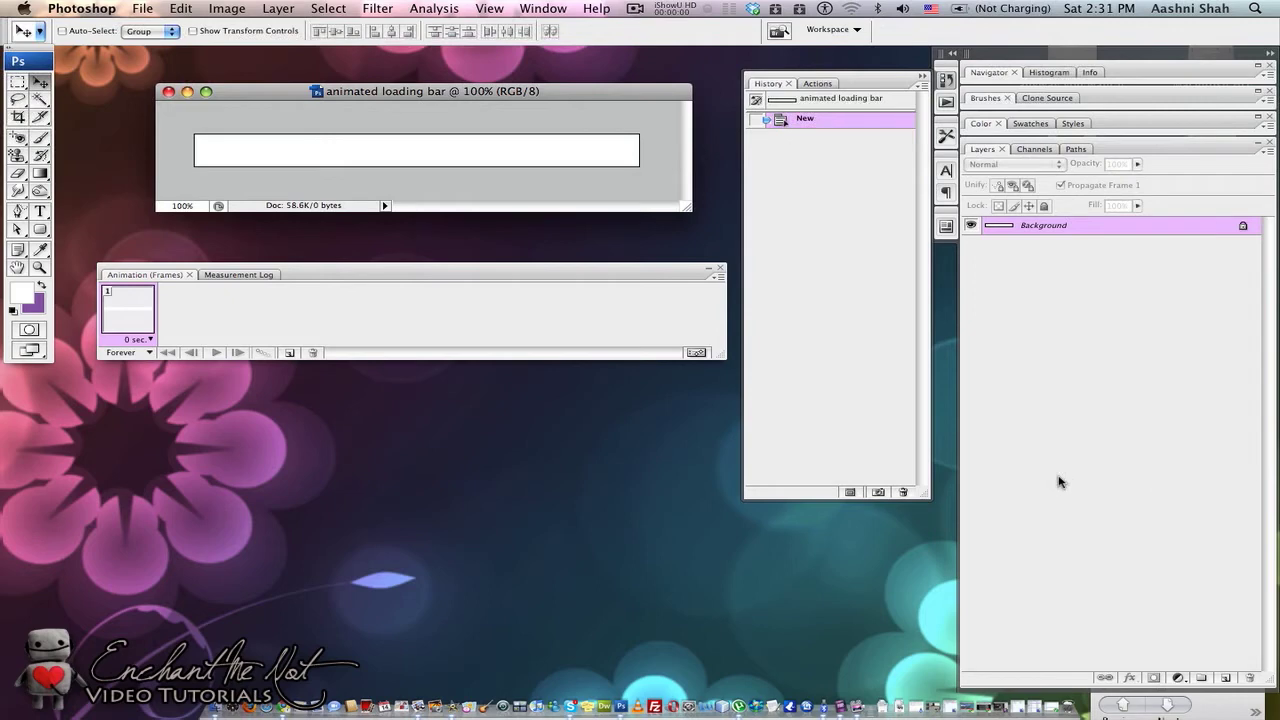
mouse_move(1135, 532)
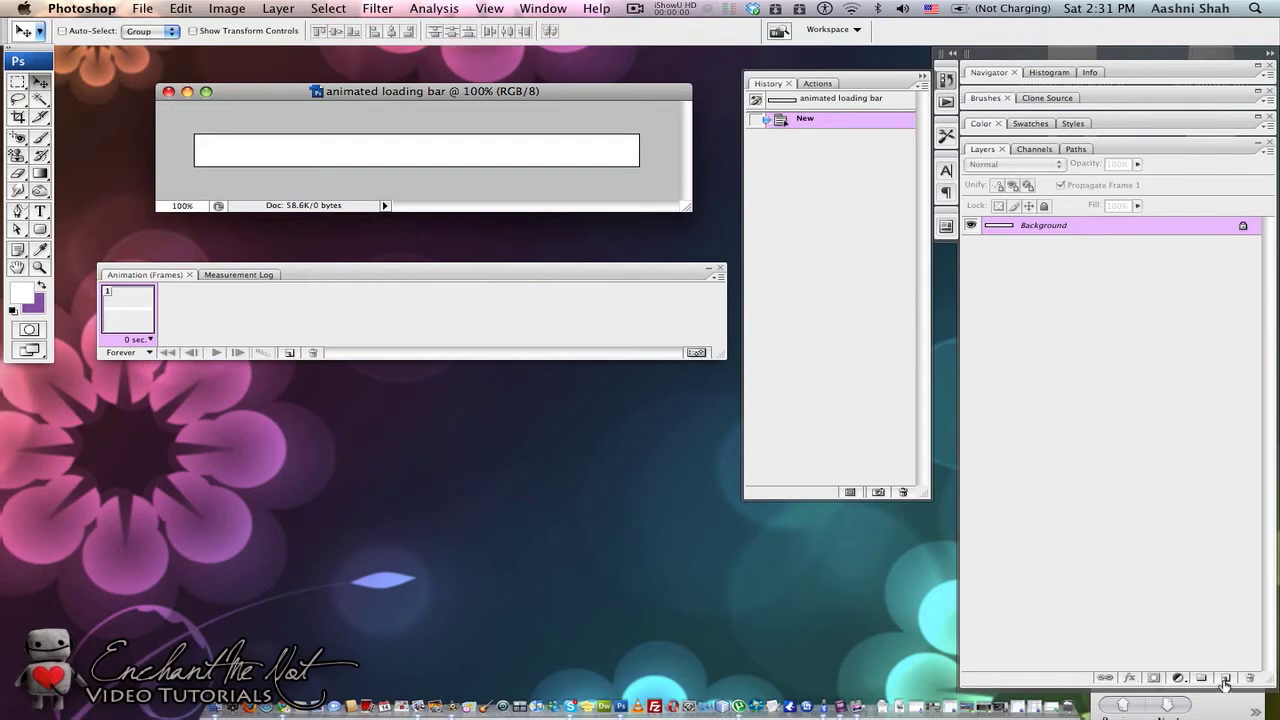
- Add a new layer above Background to serve as the 'color' layer
click(1226, 678)
text(color)
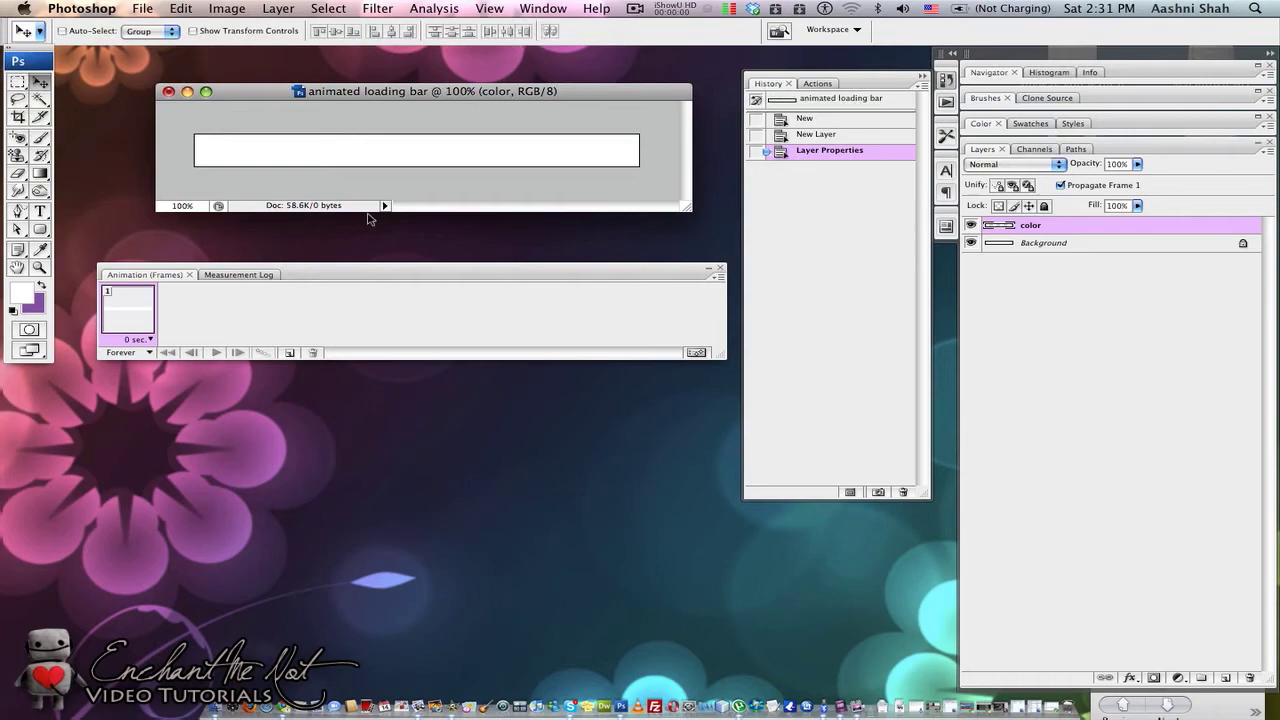
mouse_move(143, 230)
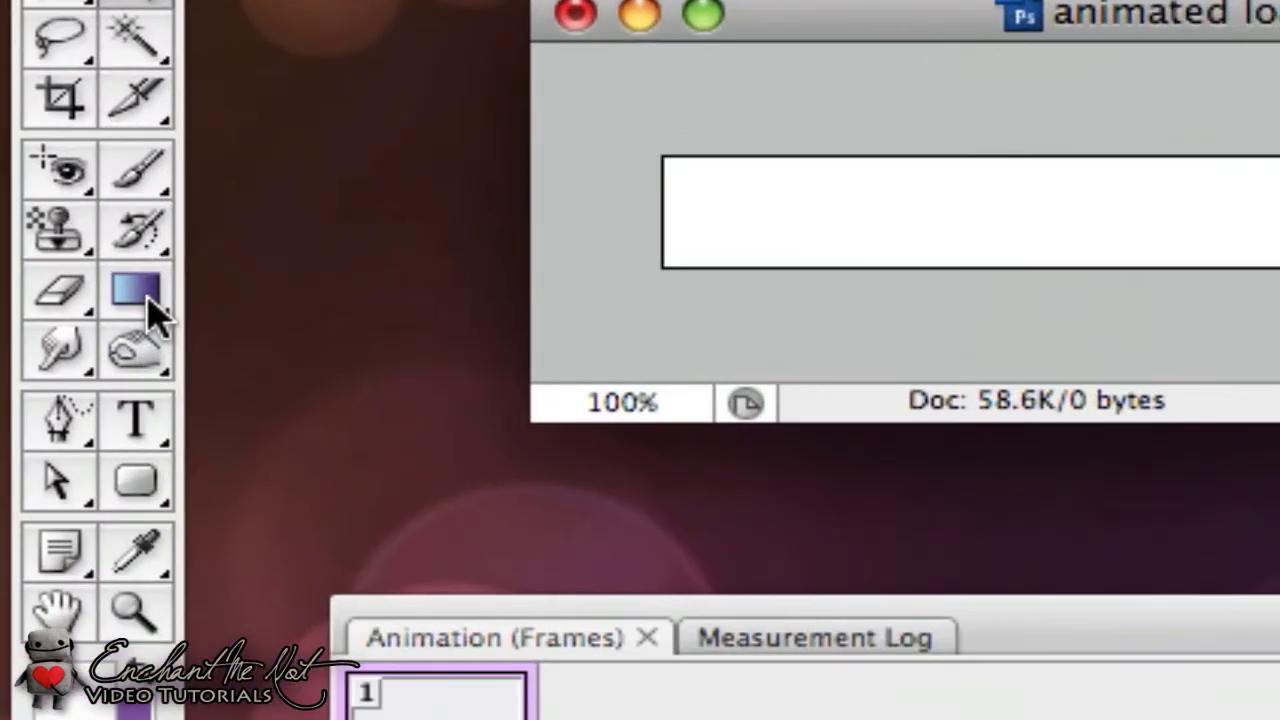
mouse_move(135, 290)
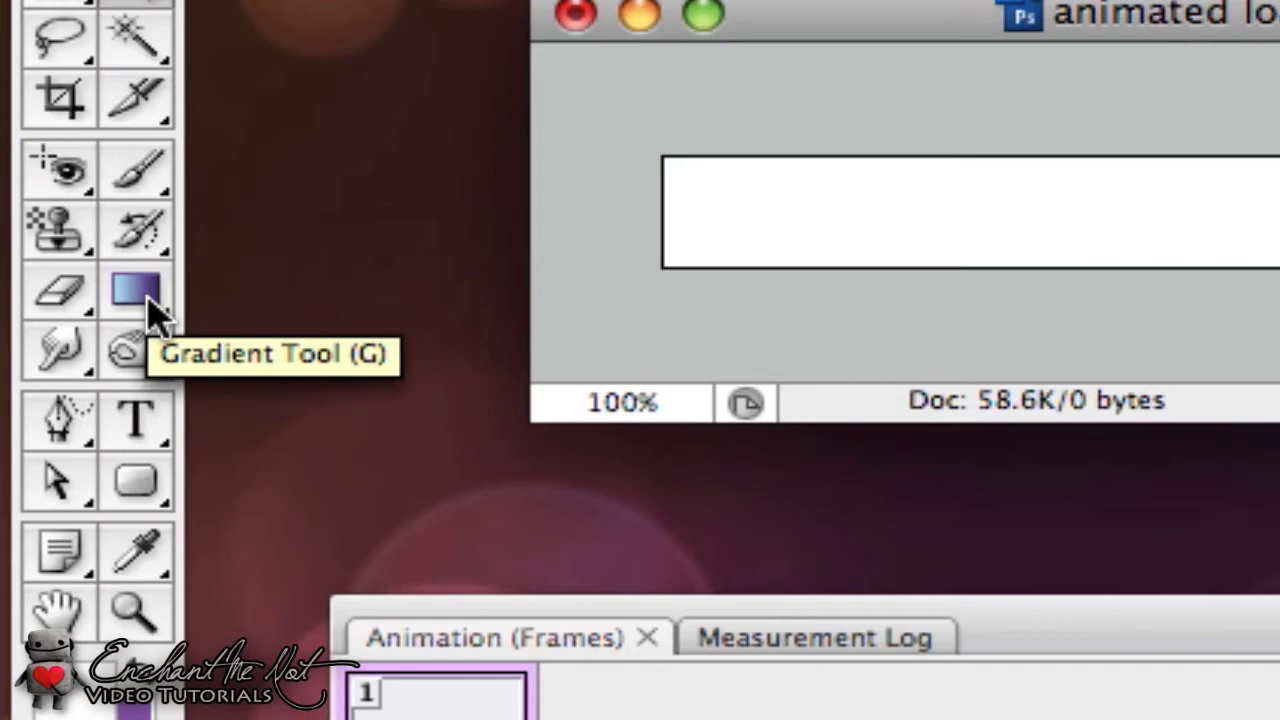
- Select the Gradient Tool and browse the preset gradients for green-to-orange
click(135, 290)
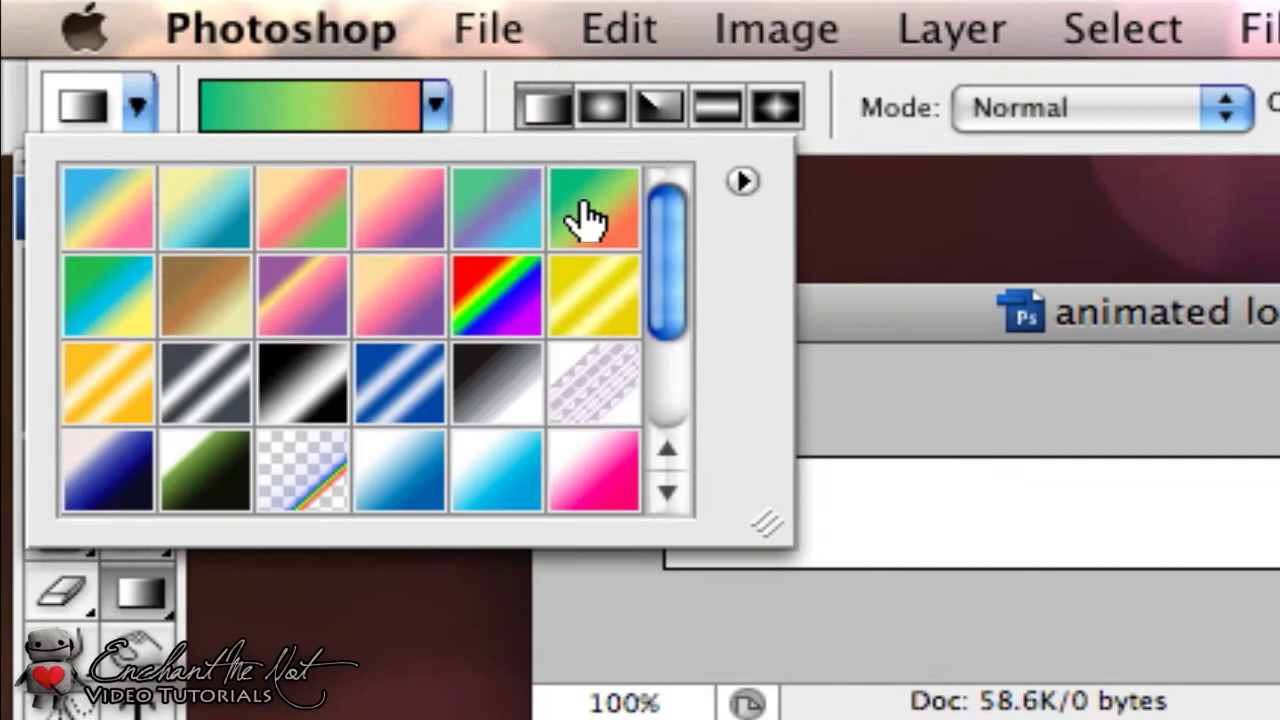
scroll(down, 3)
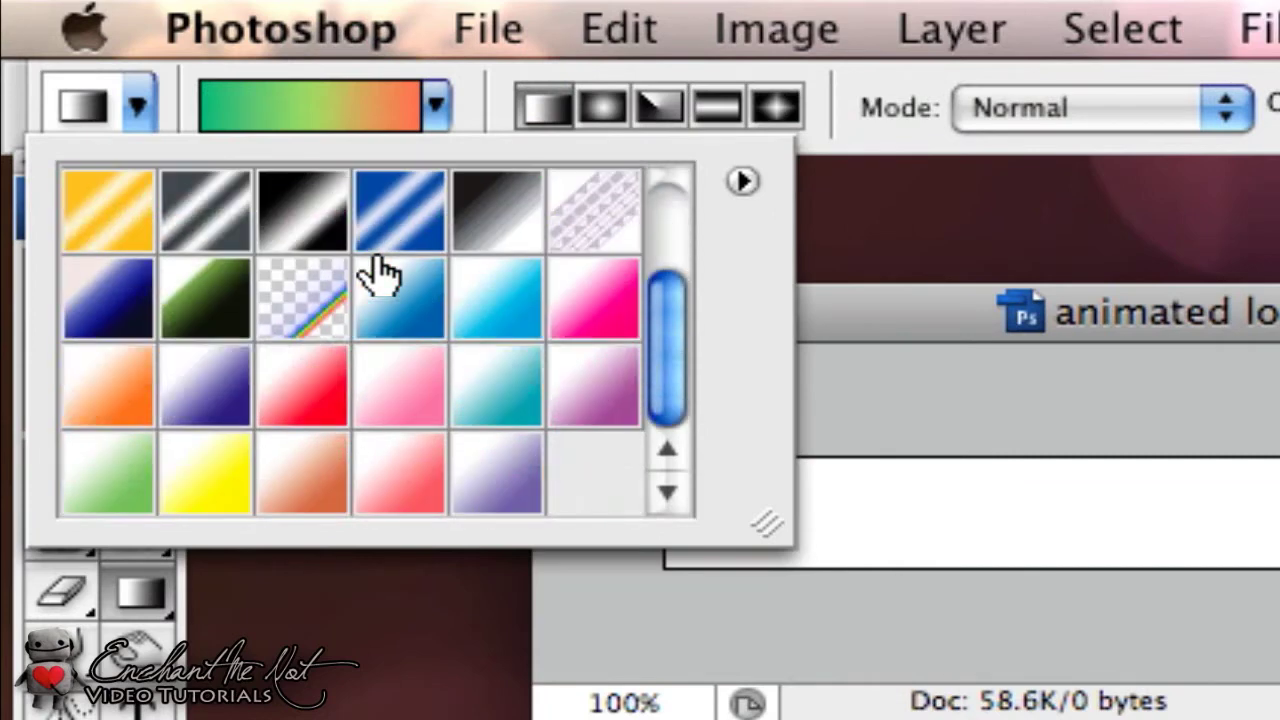
scroll(down, 3)
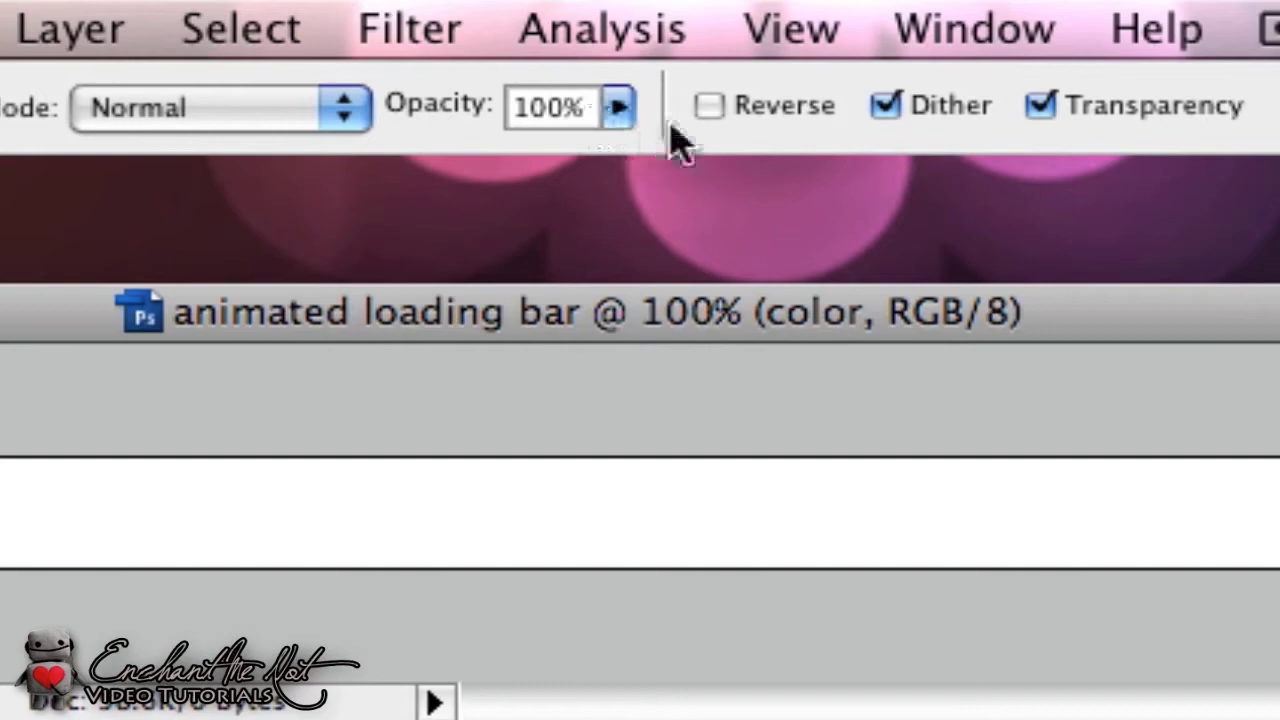
mouse_move(1190, 120)
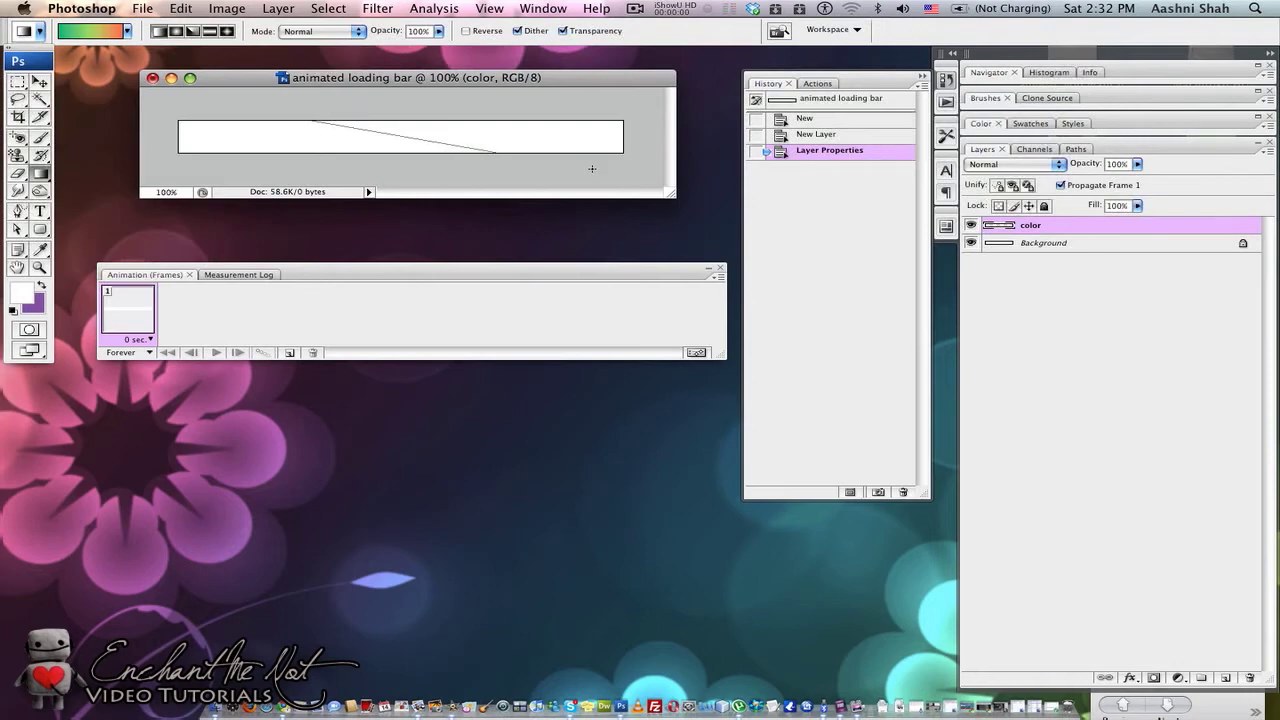
- Fill the bar with a green-to-orange gradient and add a new layer for the text
drag(310, 125, 495, 150)
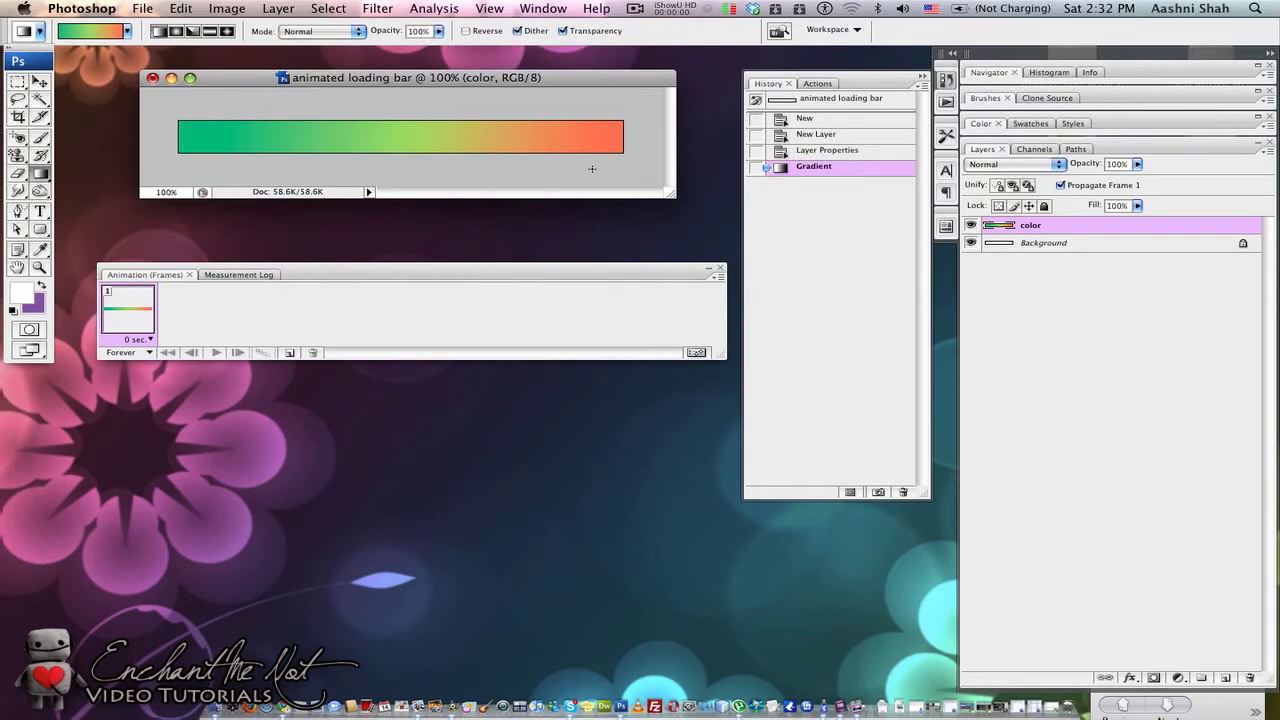
mouse_move(1198, 585)
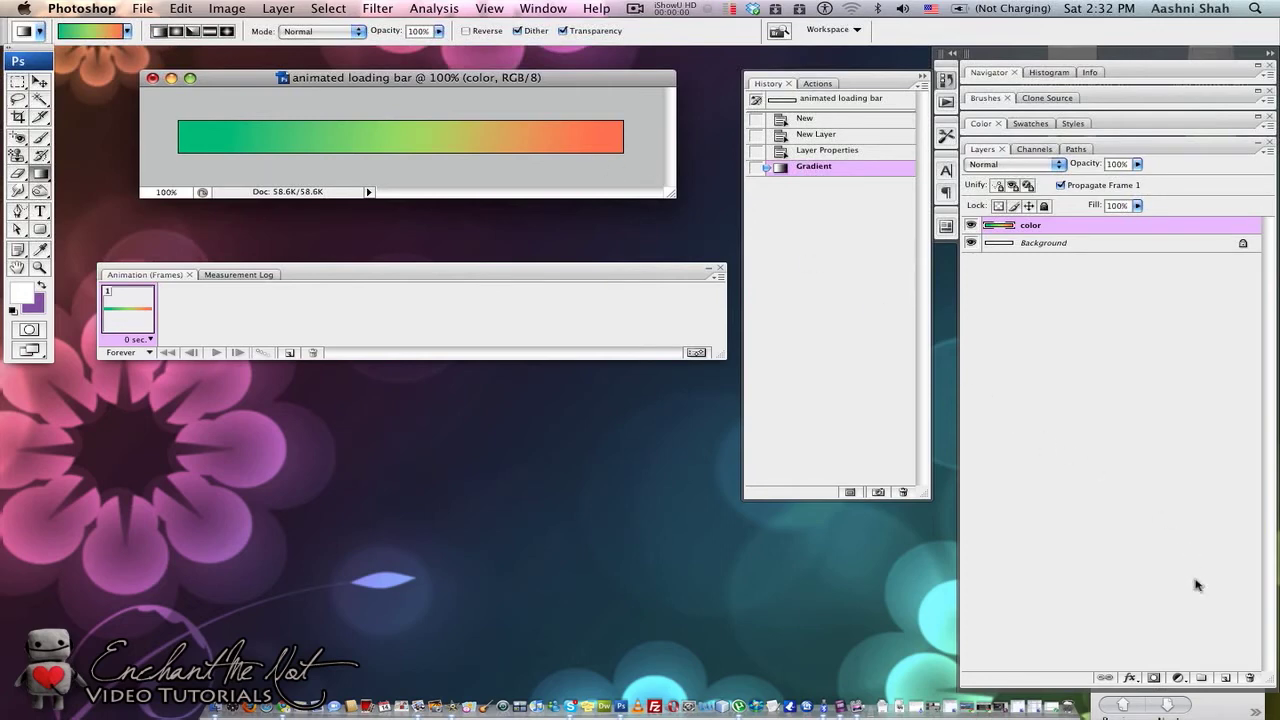
click(1228, 678)
text(loading...)
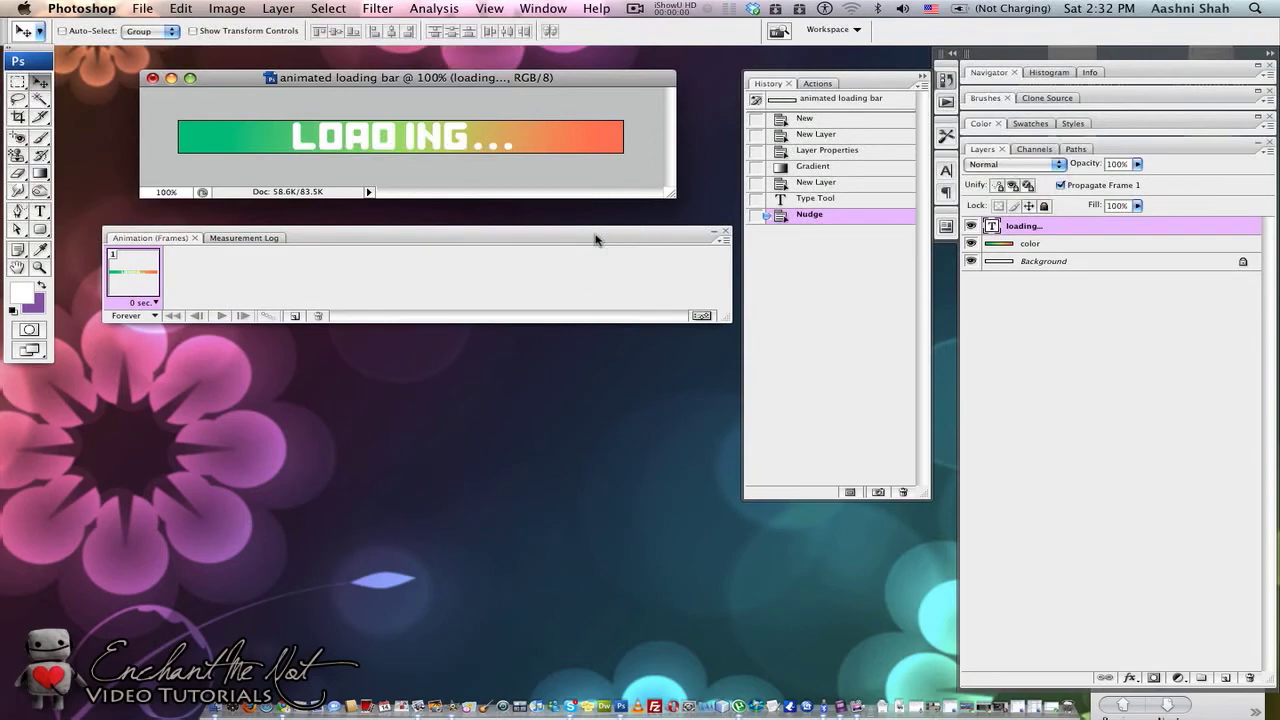
click(543, 8)
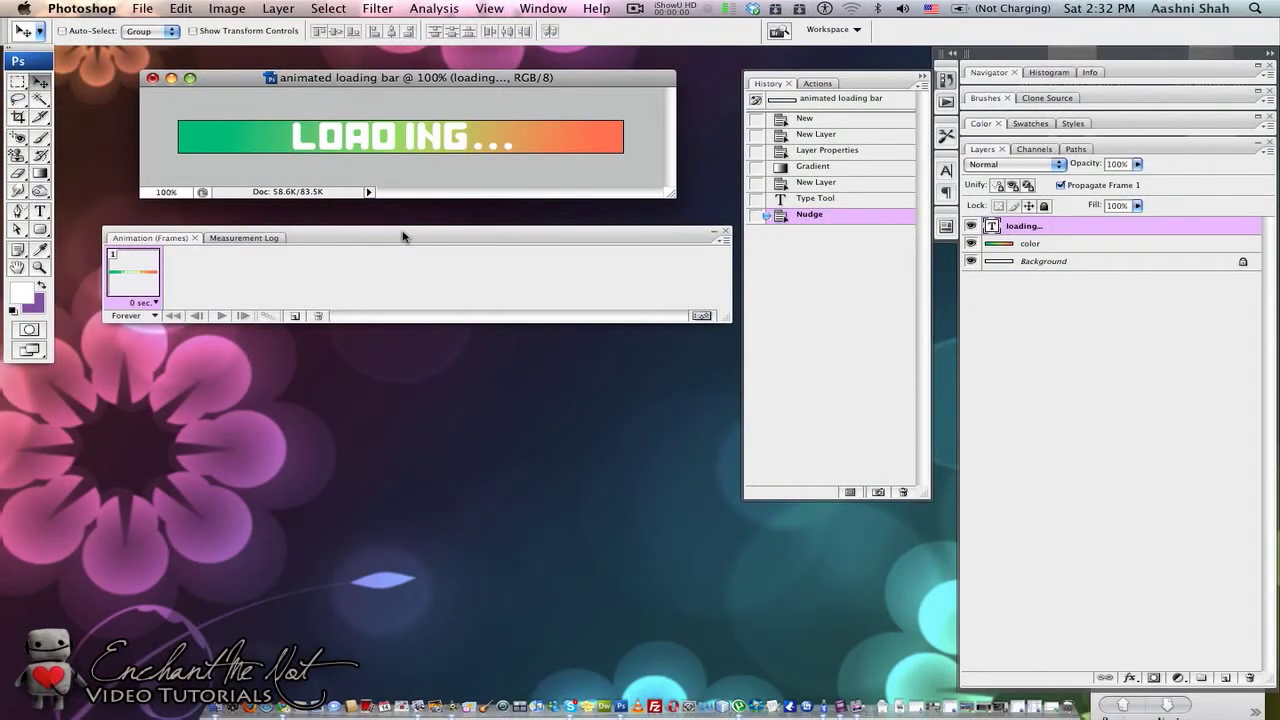
mouse_move(294, 283)
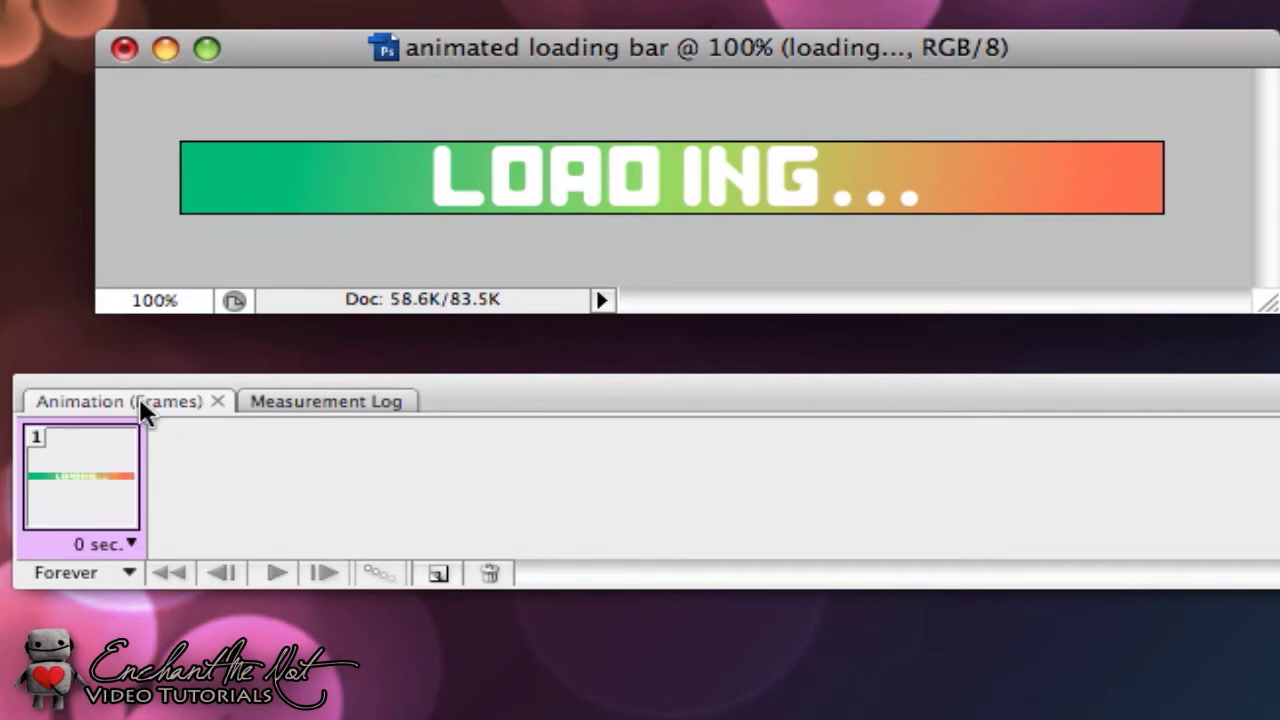
mouse_move(1035, 527)
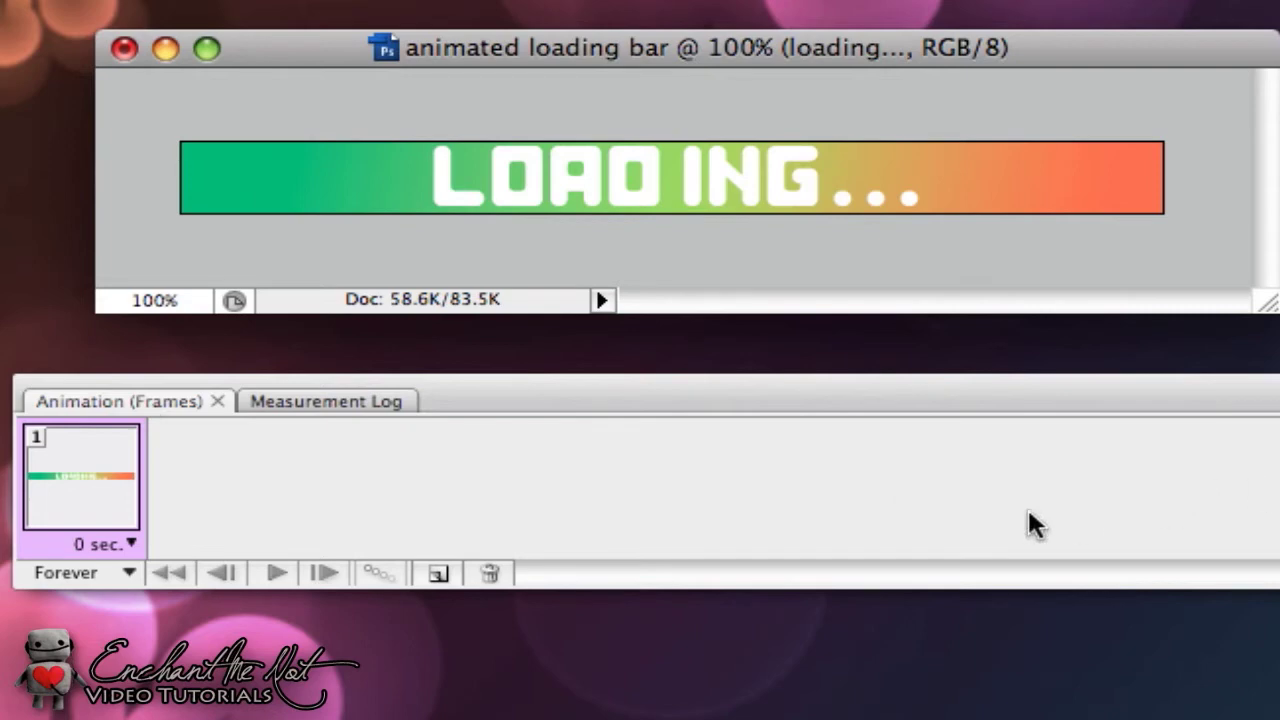
mouse_move(475, 495)
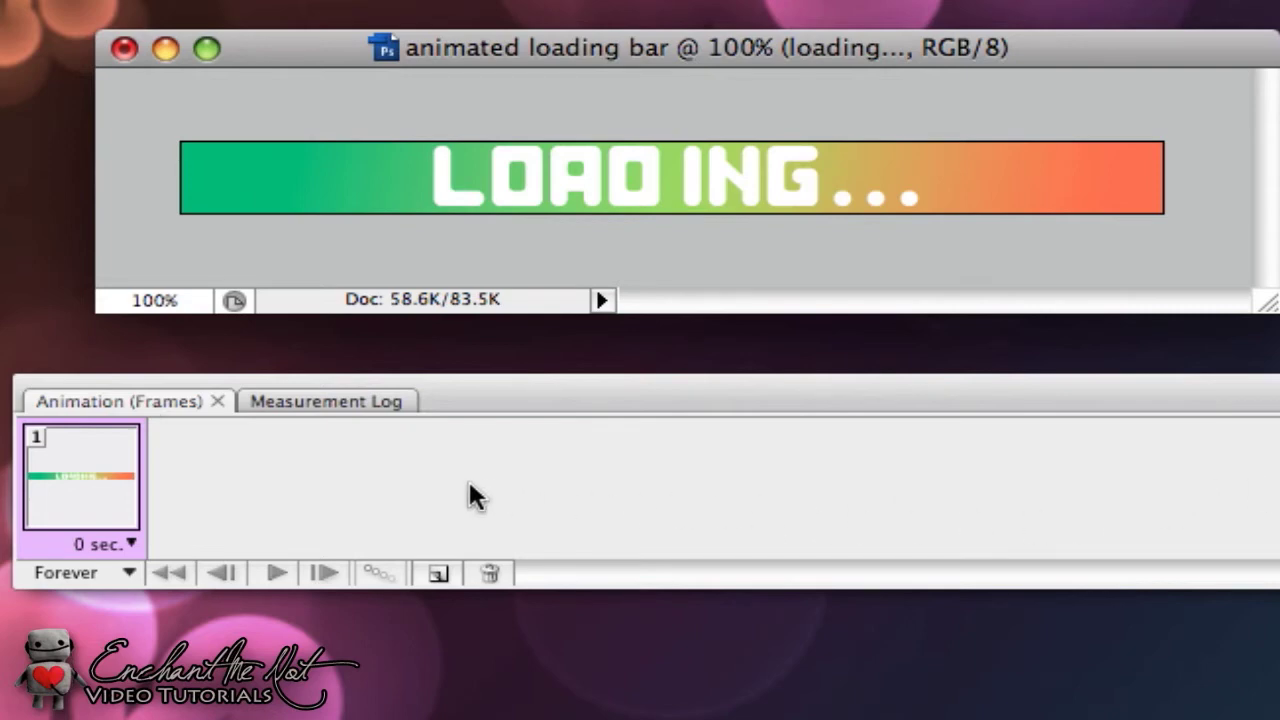
mouse_move(130, 555)
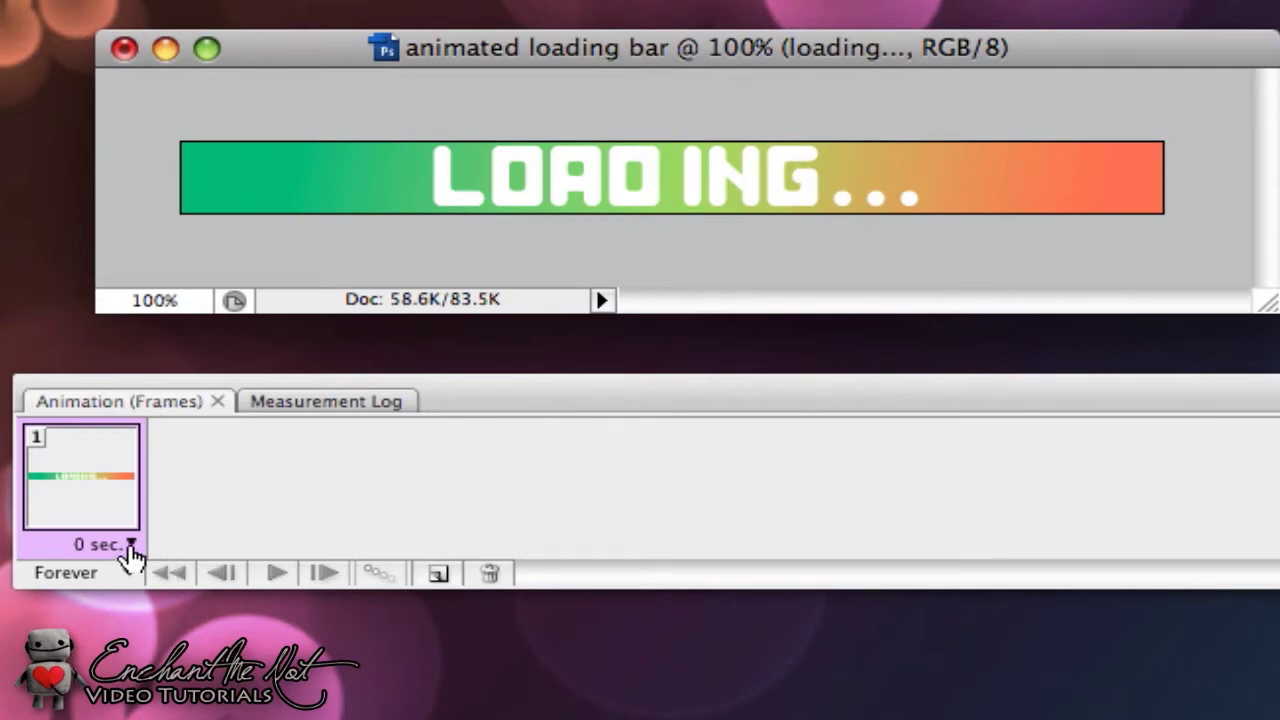
click(104, 544)
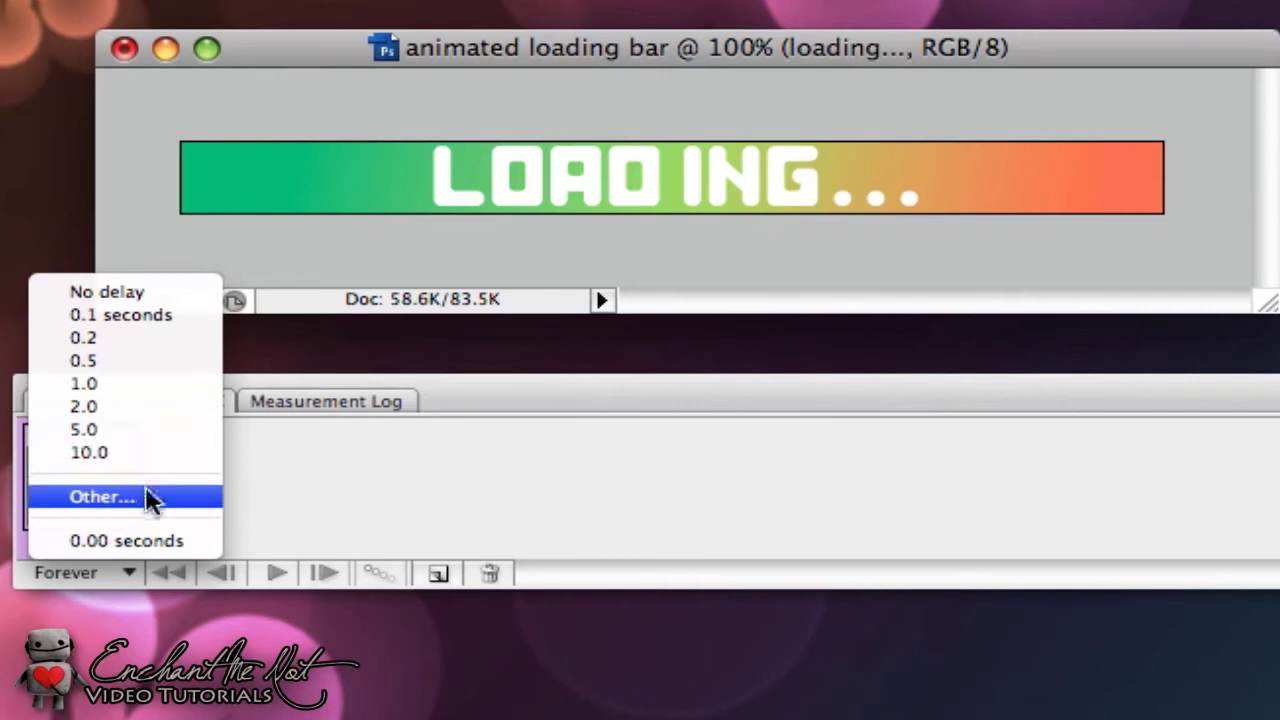
click(100, 497)
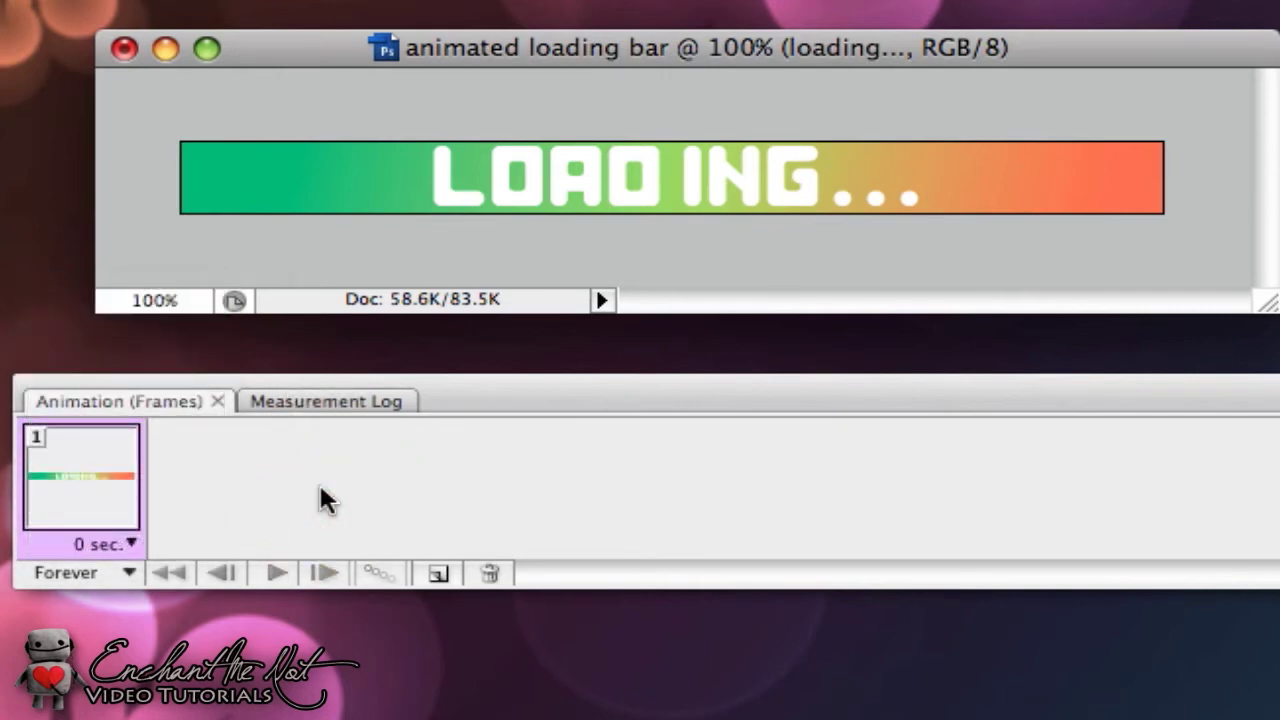
mouse_move(225, 470)
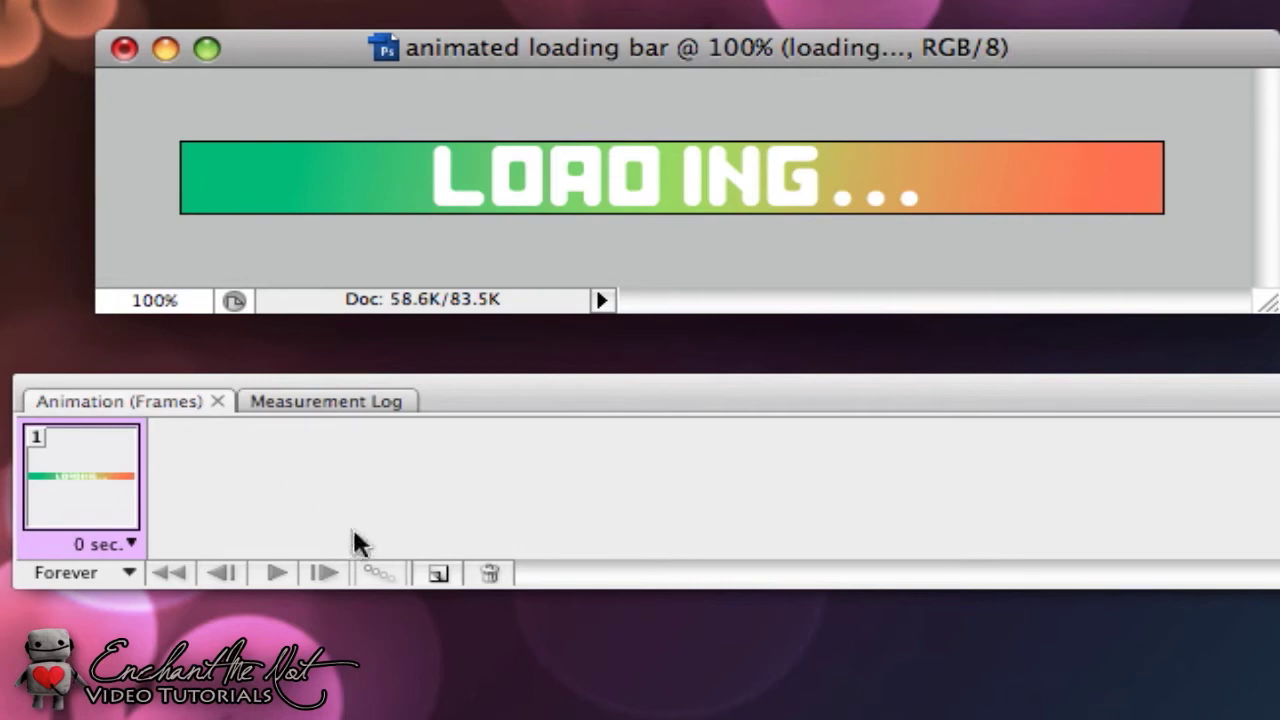
- Duplicate the first frame to create a second animation frame
click(437, 572)
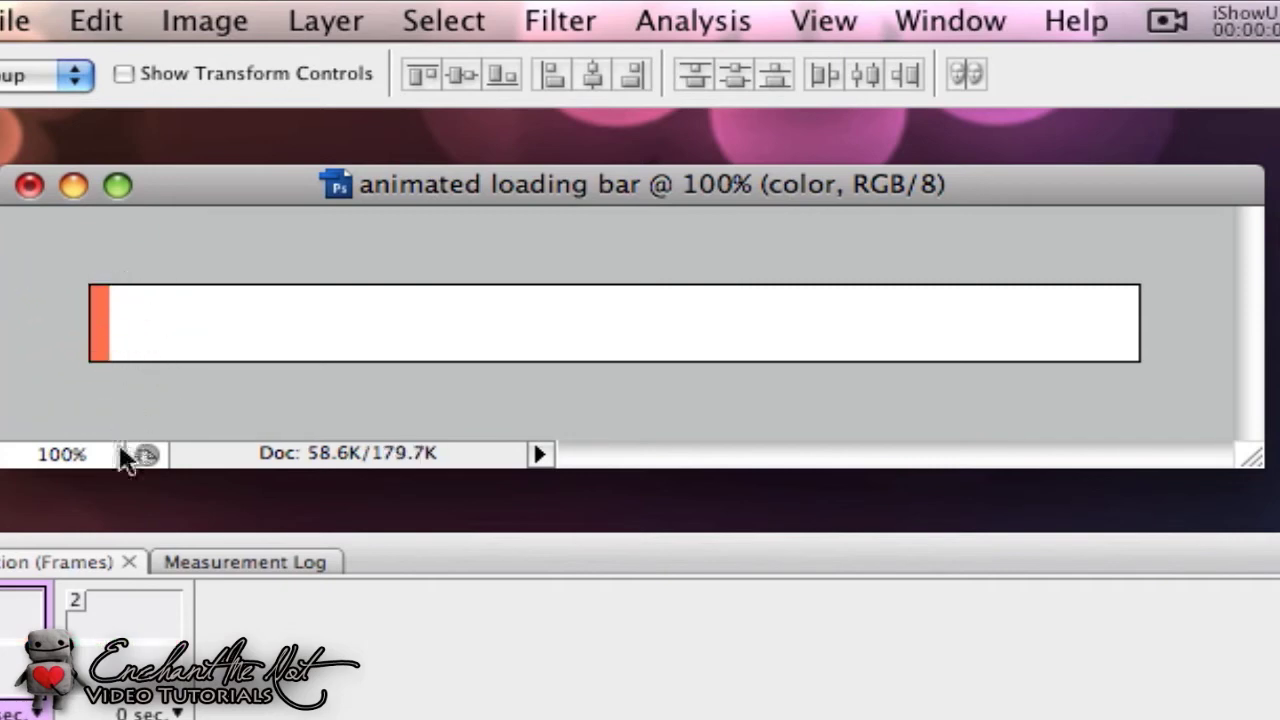
mouse_move(130, 415)
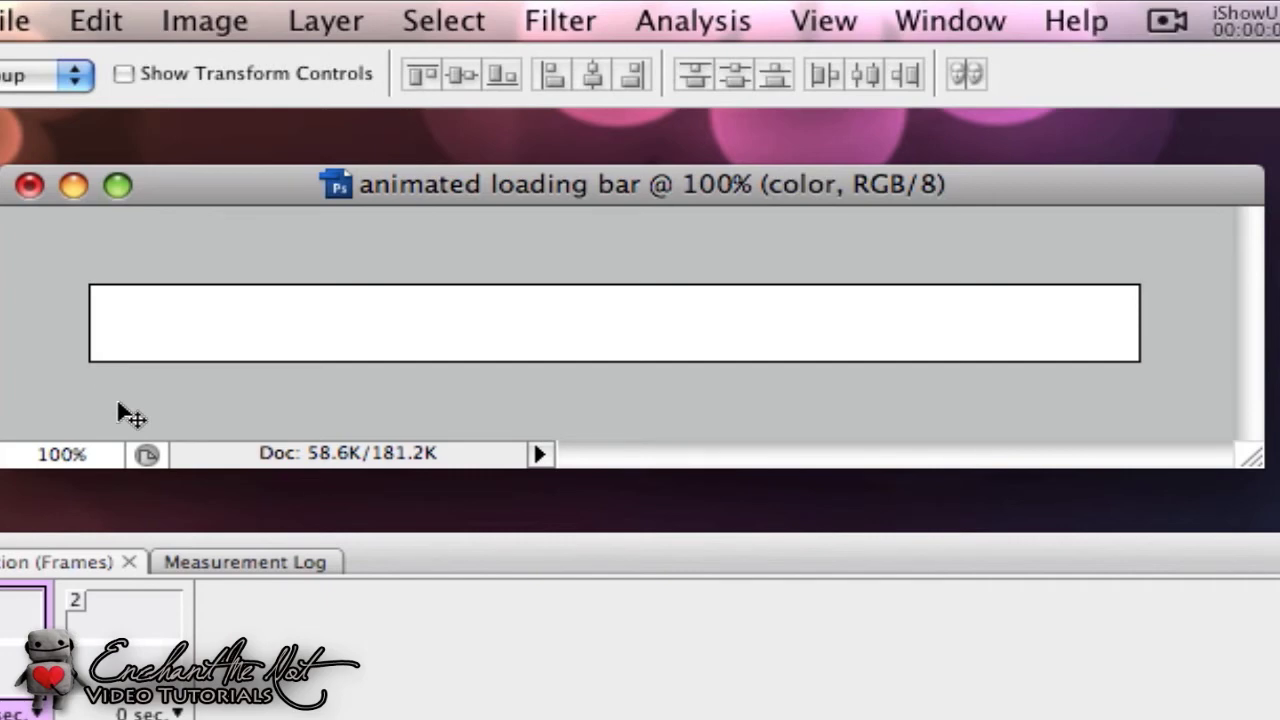
mouse_move(163, 610)
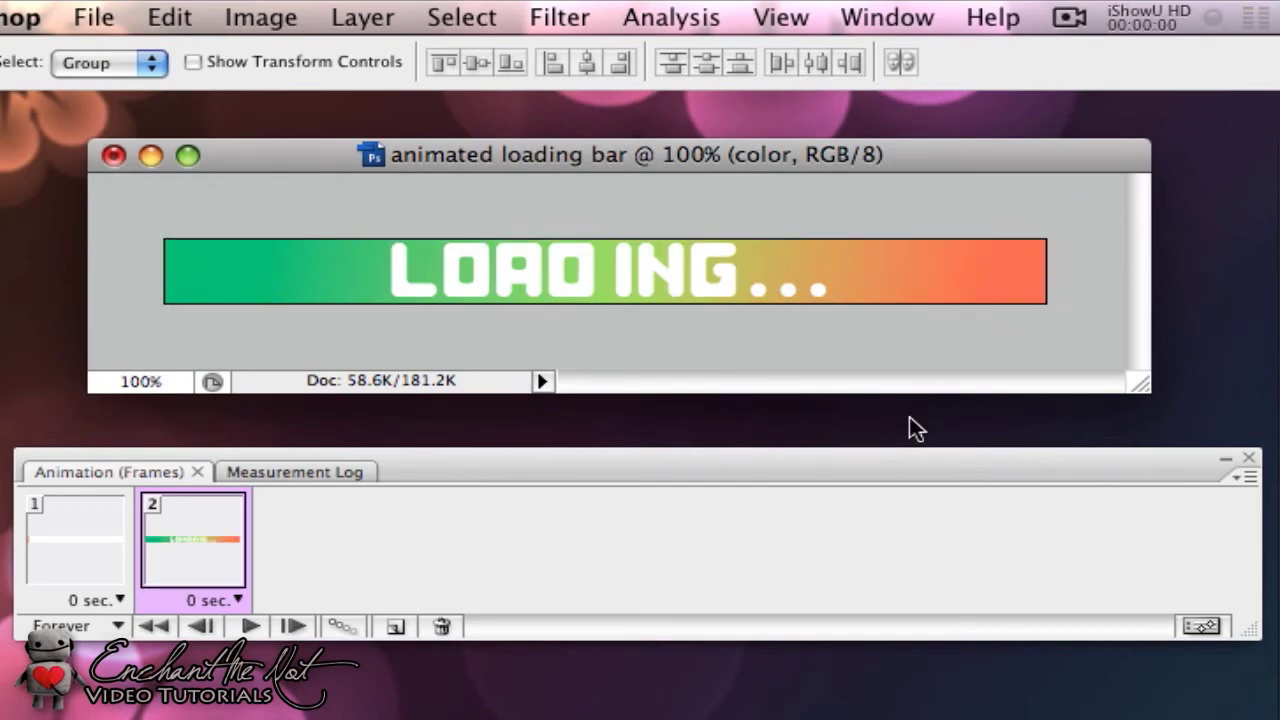
mouse_move(527, 560)
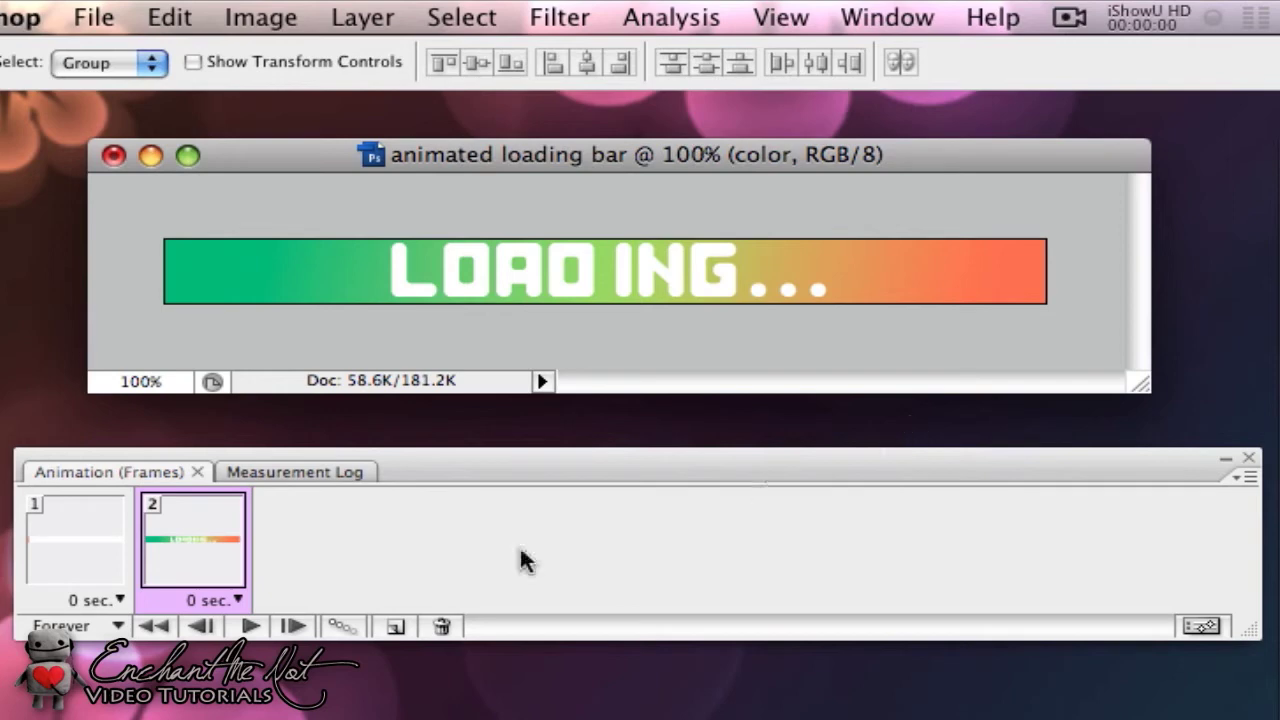
click(75, 540)
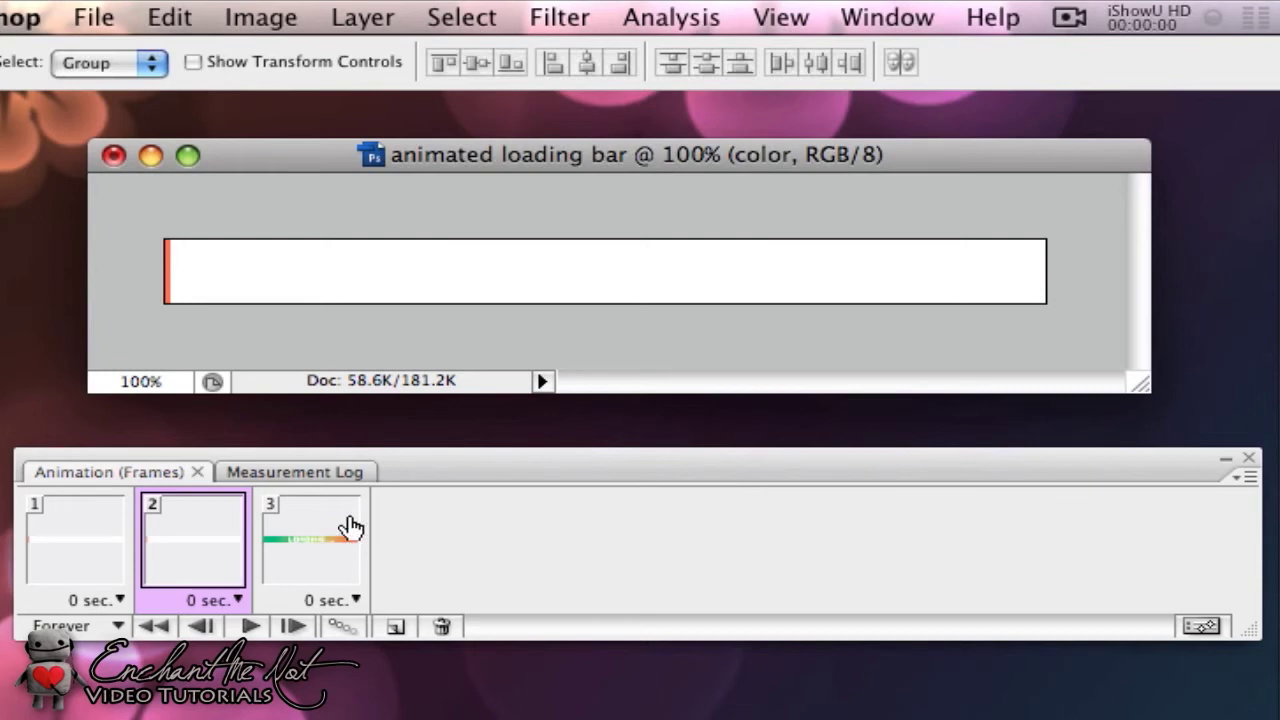
mouse_move(580, 335)
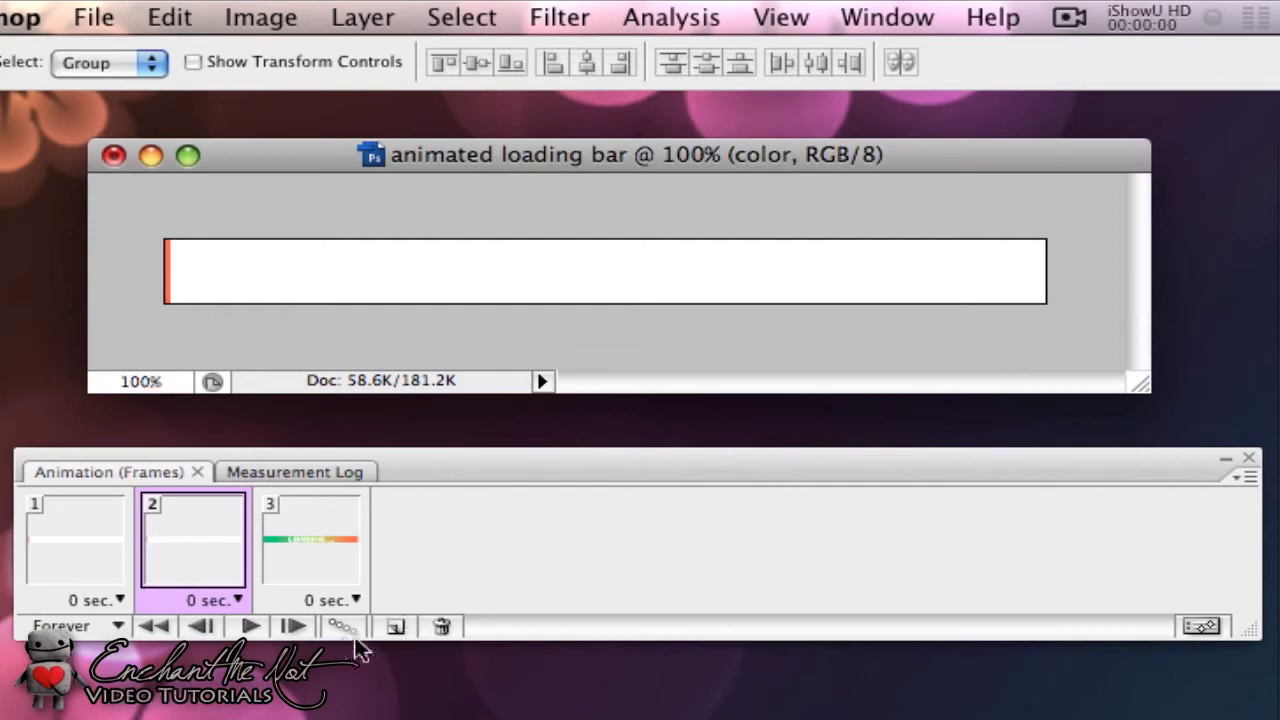
click(441, 626)
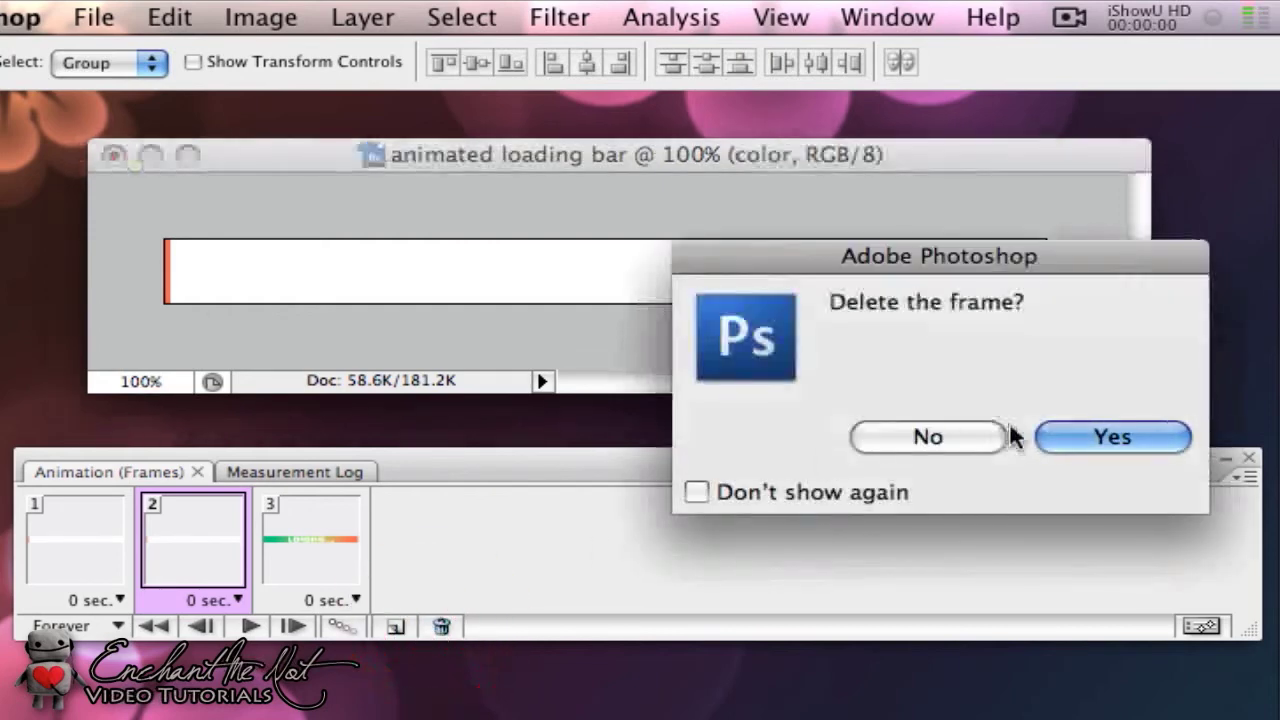
click(1111, 437)
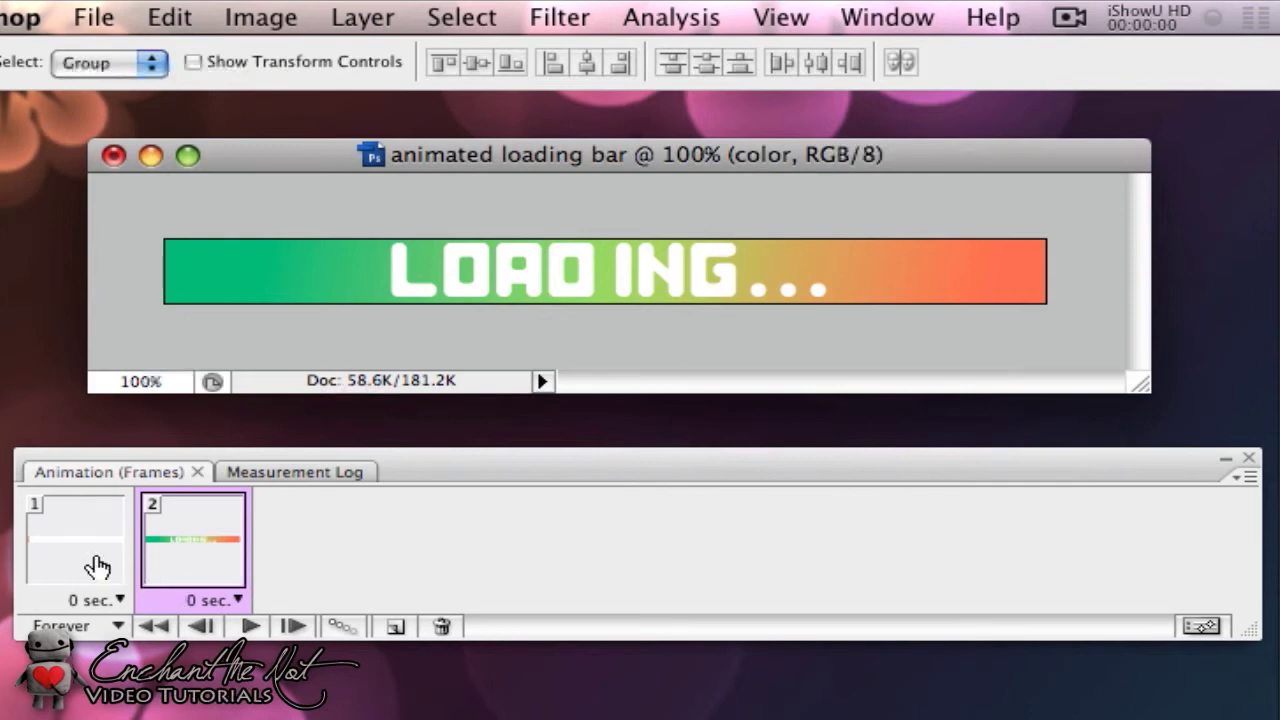
click(75, 545)
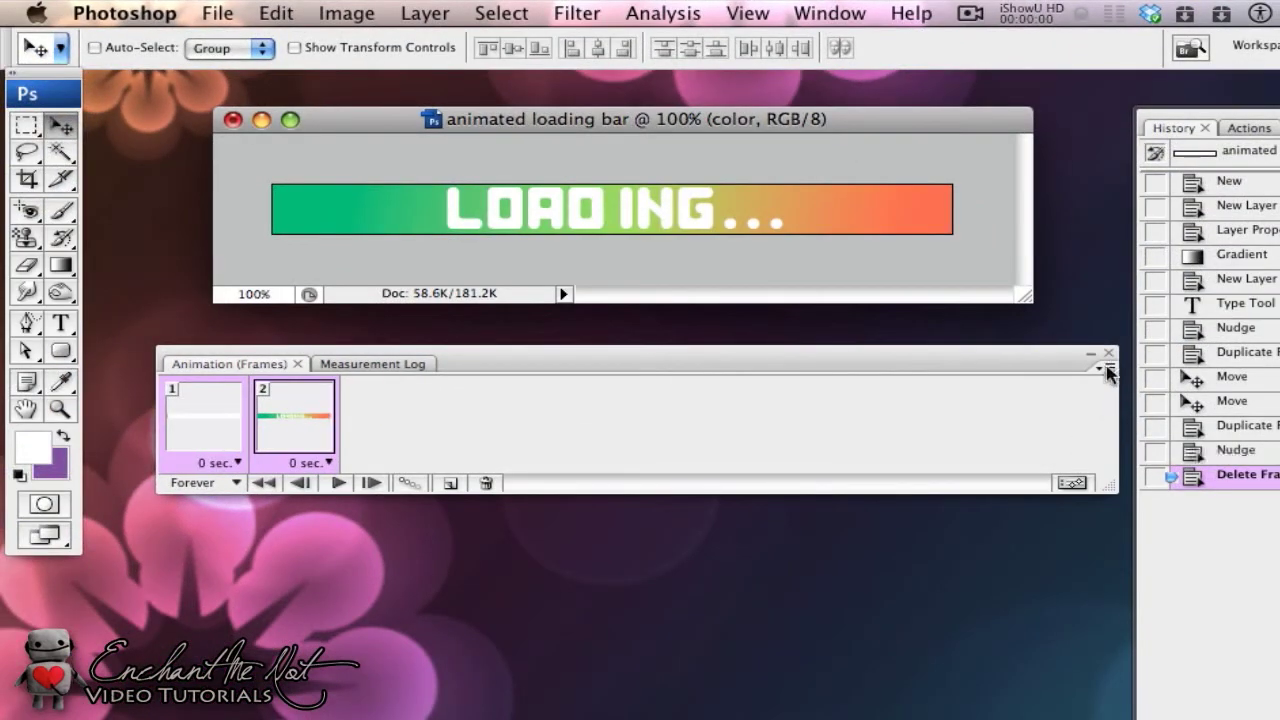
- Tween the two frames from the Animation panel menu, adding 60 in-between frames
click(1104, 368)
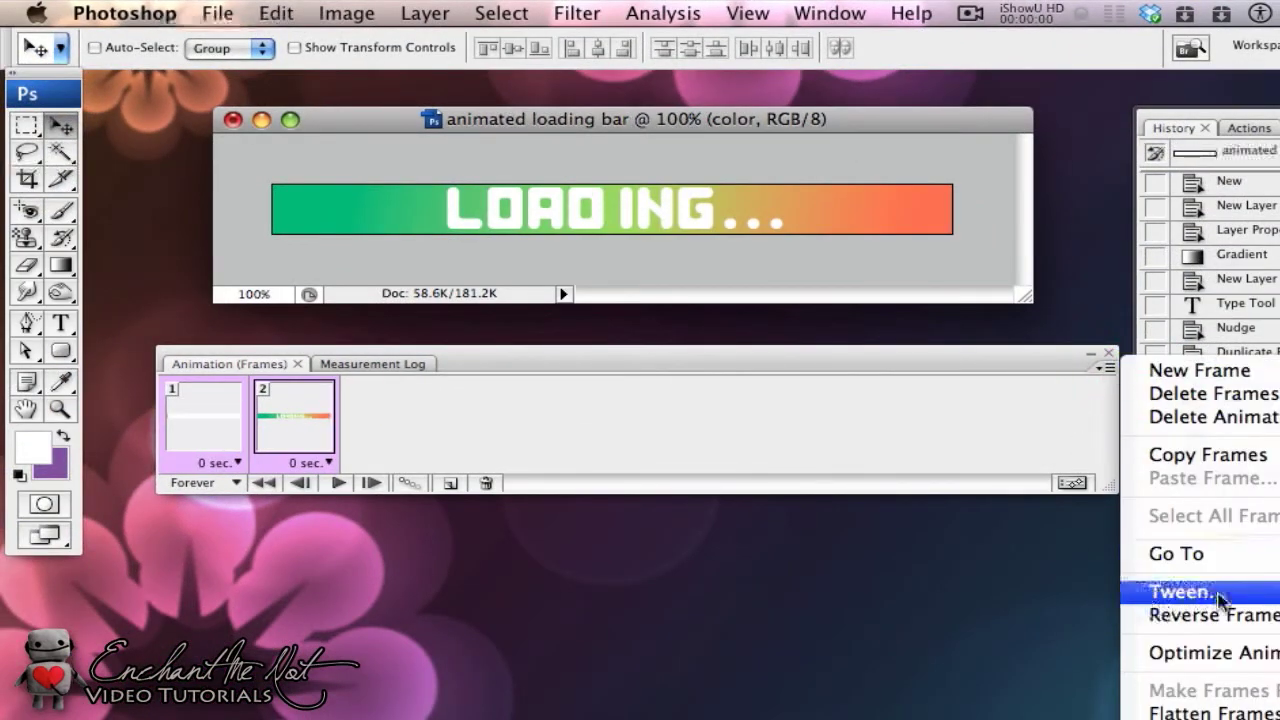
click(1183, 592)
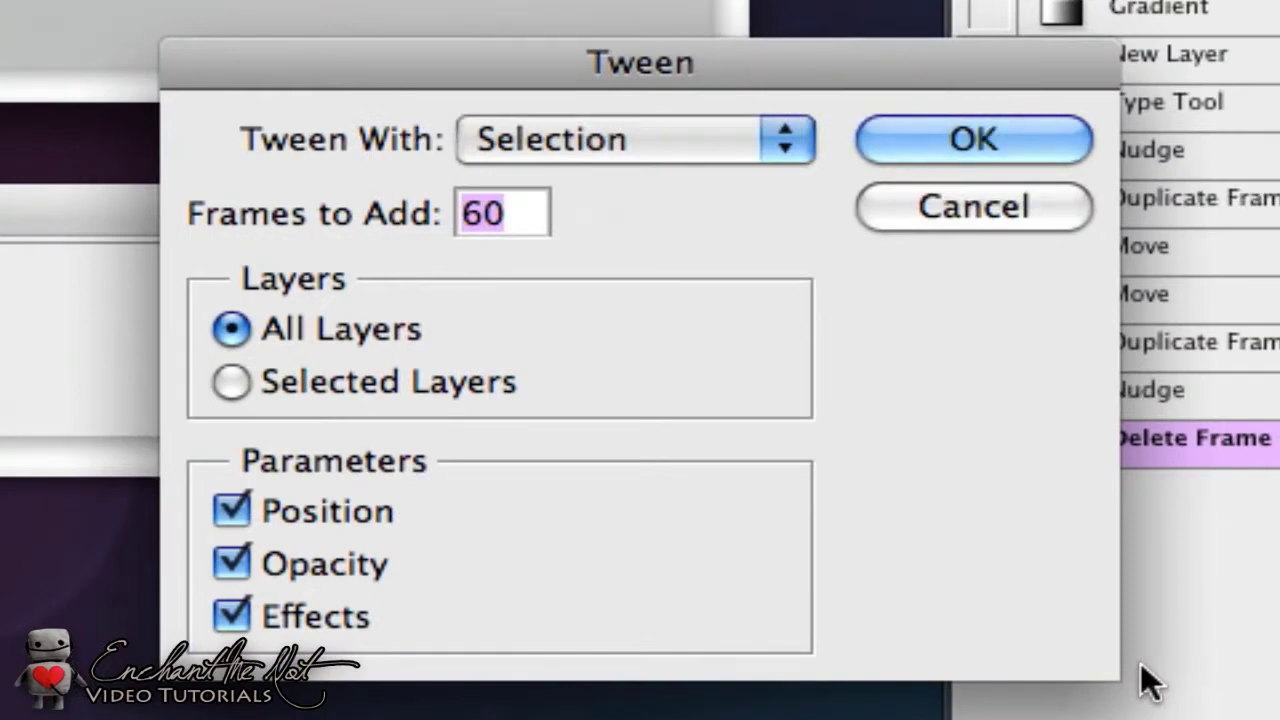
mouse_move(975, 625)
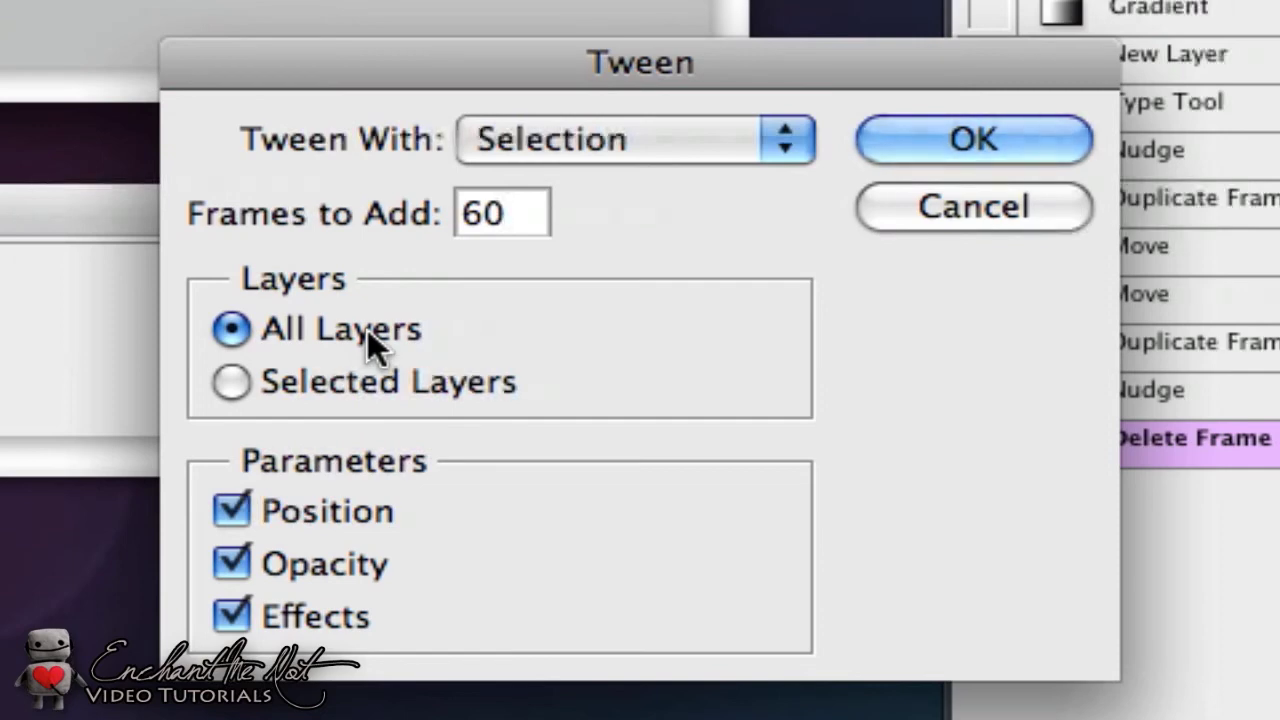
mouse_move(330, 630)
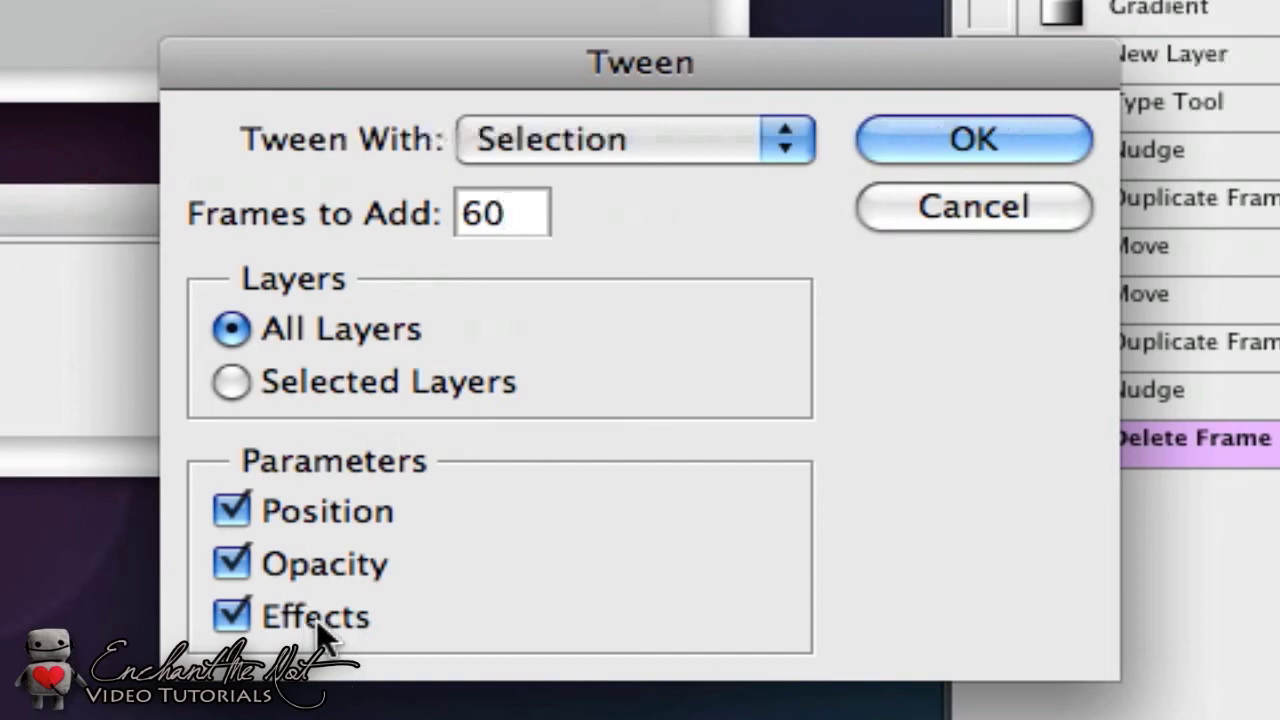
click(972, 139)
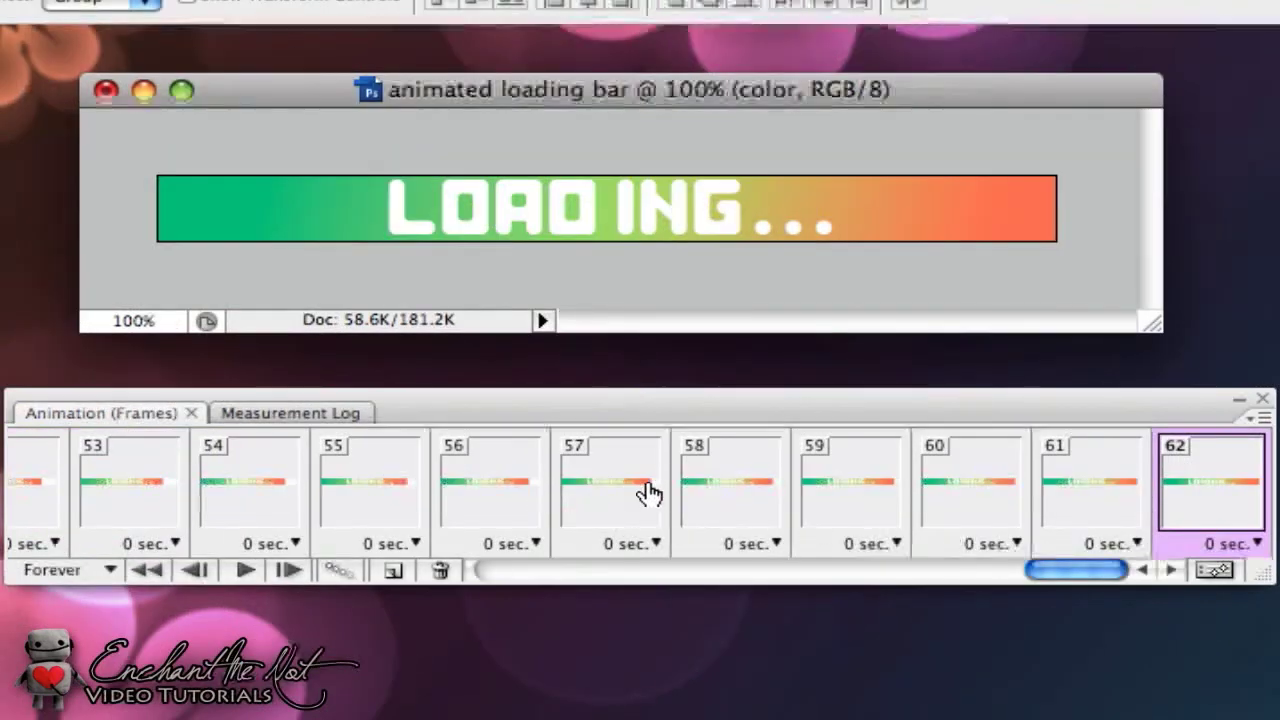
drag(1075, 570, 745, 570)
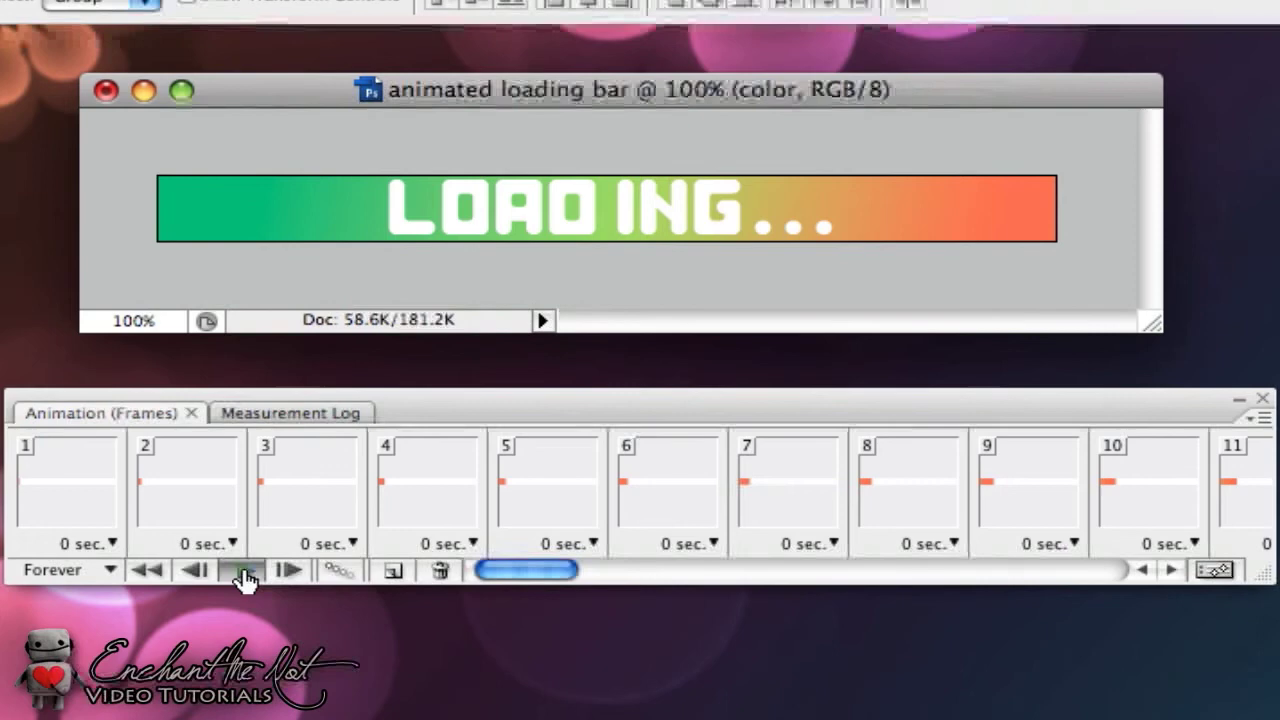
click(245, 570)
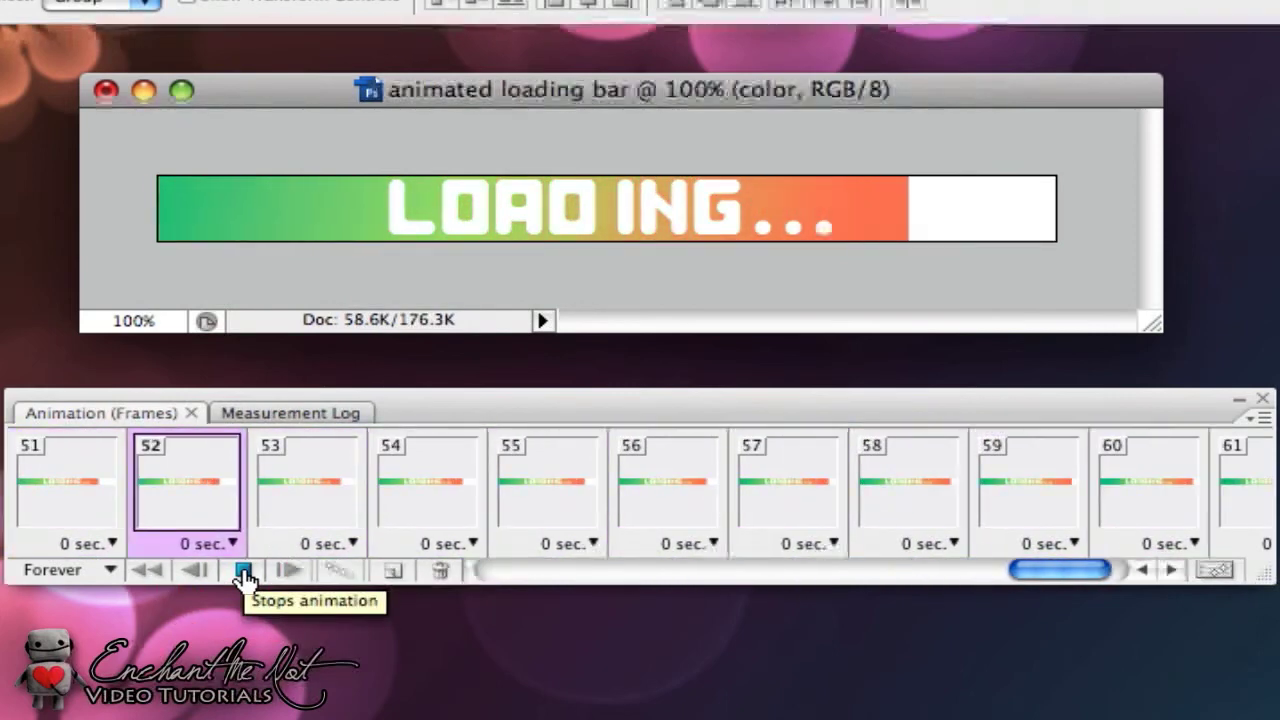
click(245, 570)
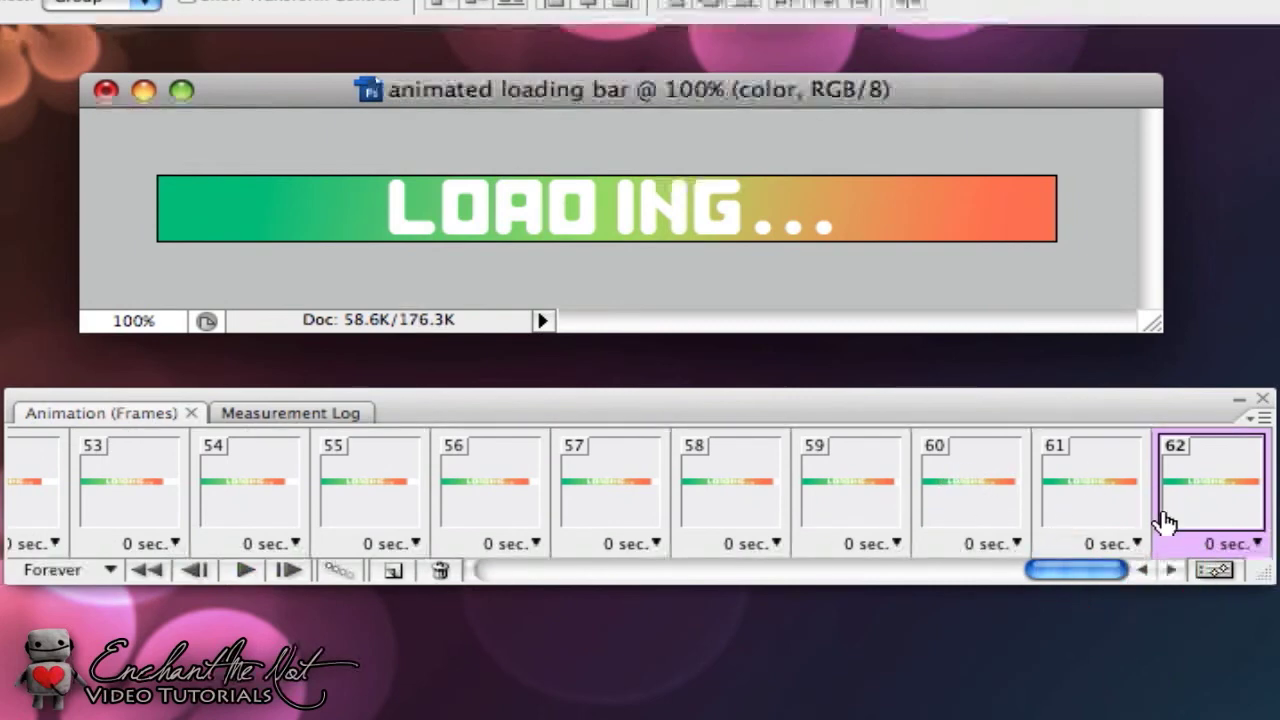
mouse_move(958, 518)
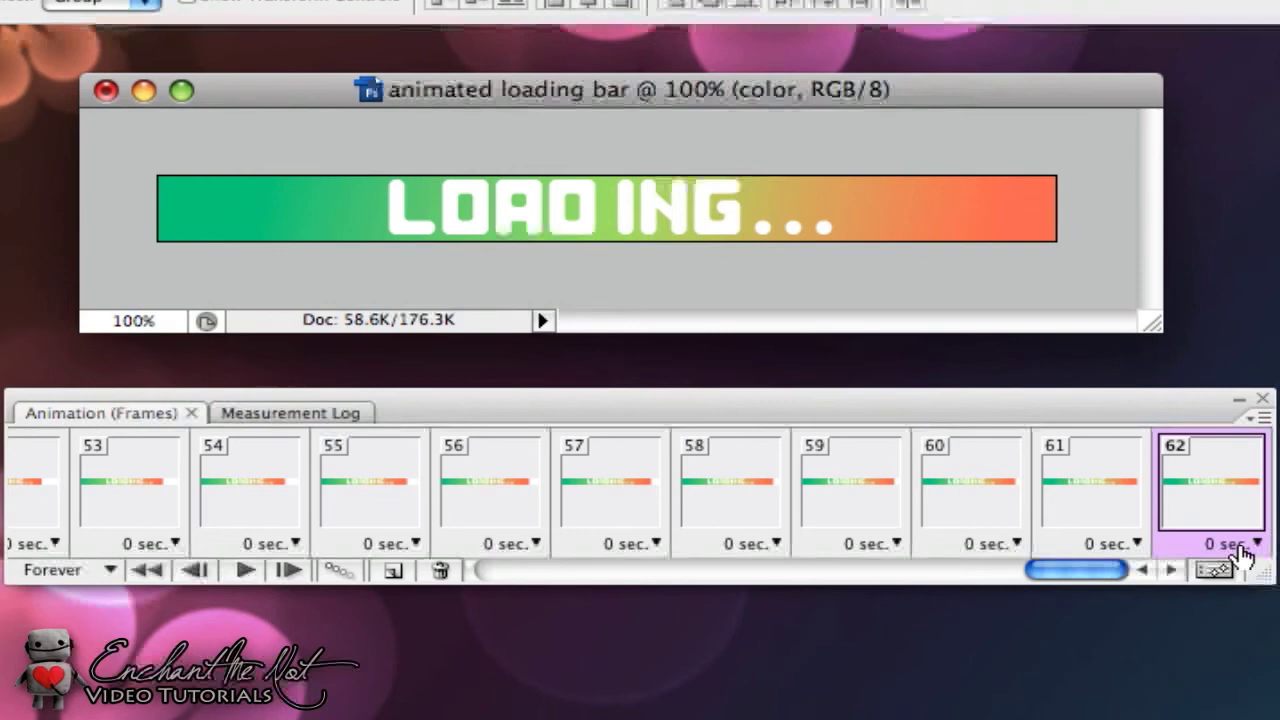
- Set frame 62's delay to 15 seconds and frame 38's delay to 5 seconds
click(1255, 543)
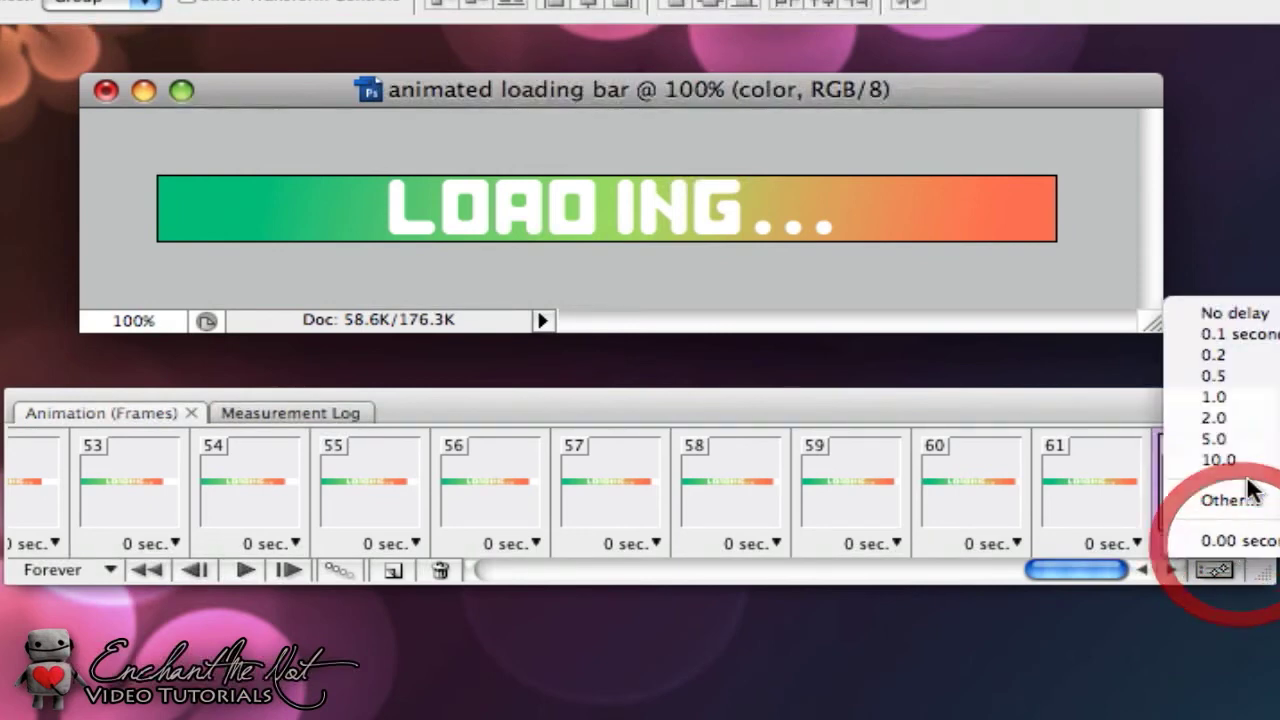
click(1228, 500)
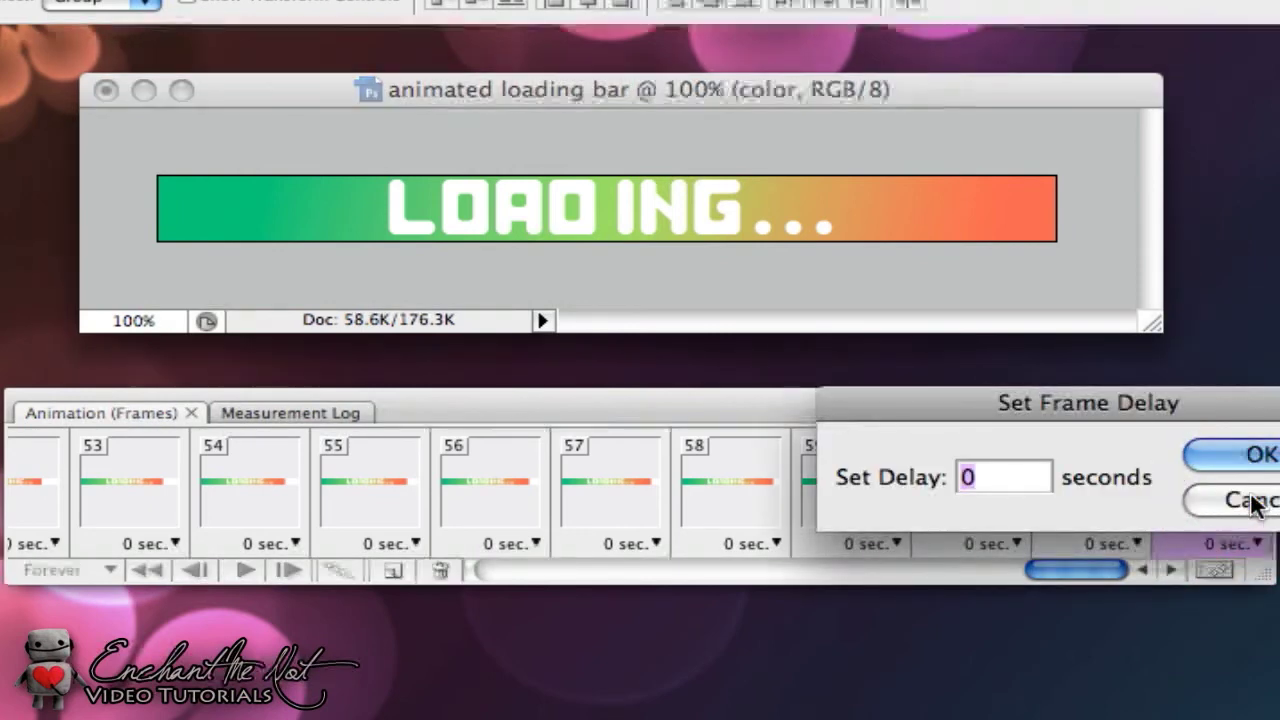
text(15)
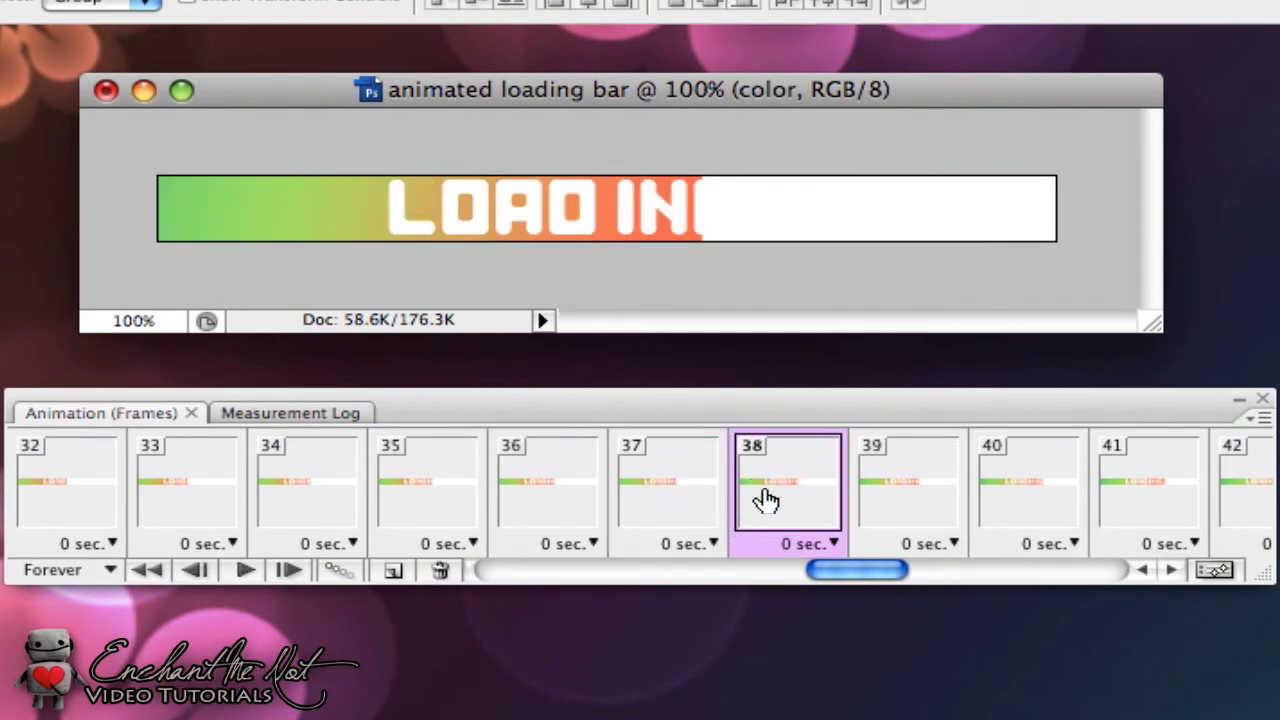
click(807, 543)
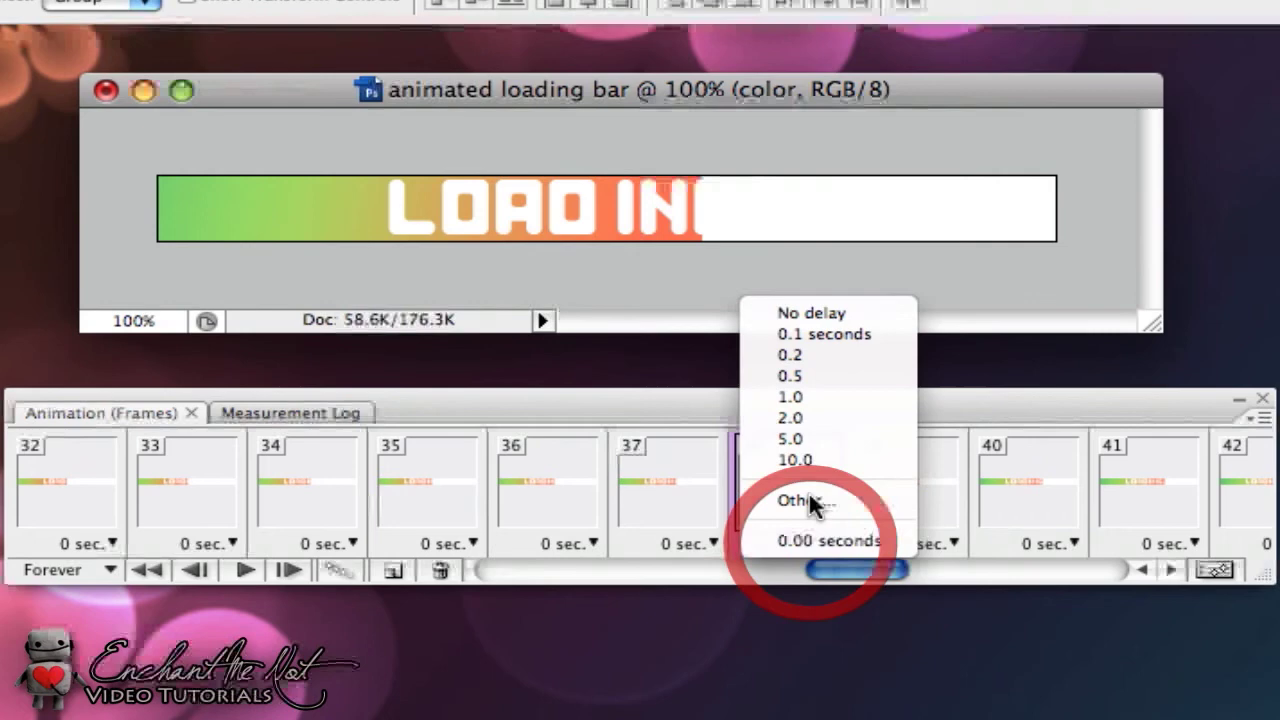
click(789, 438)
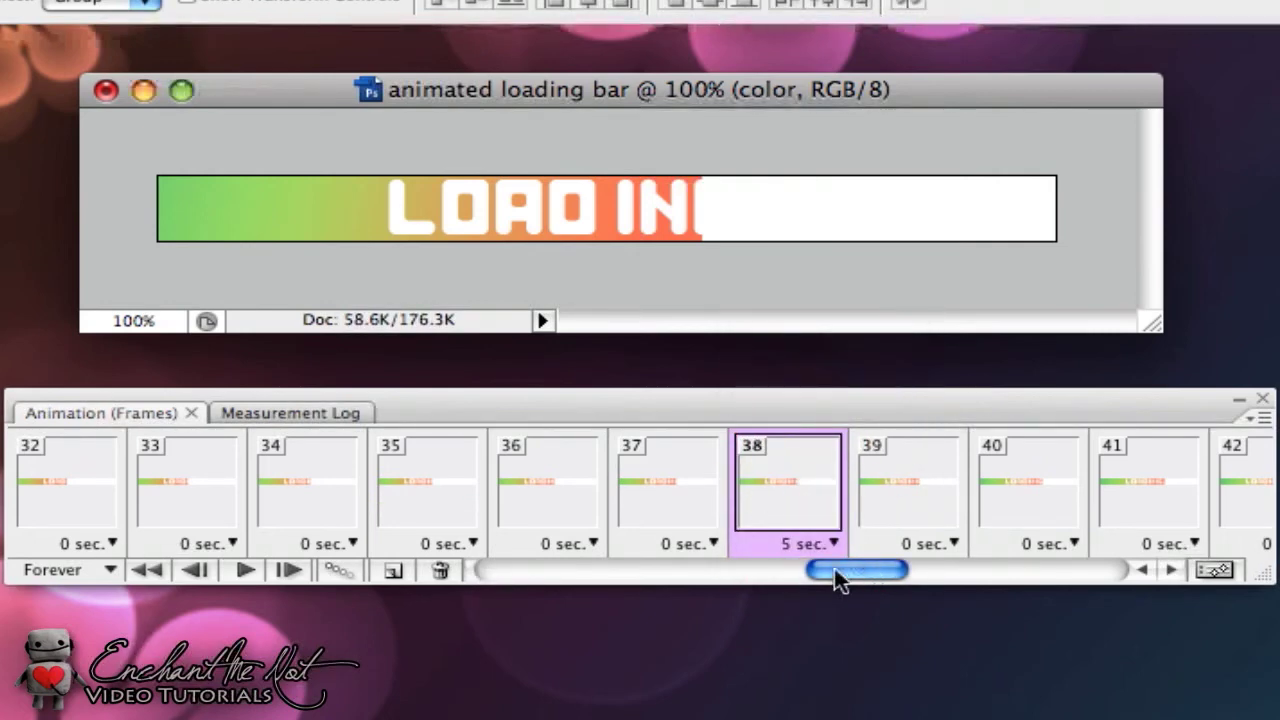
- Play the animation to check the timing, then stop playback
drag(855, 570, 643, 570)
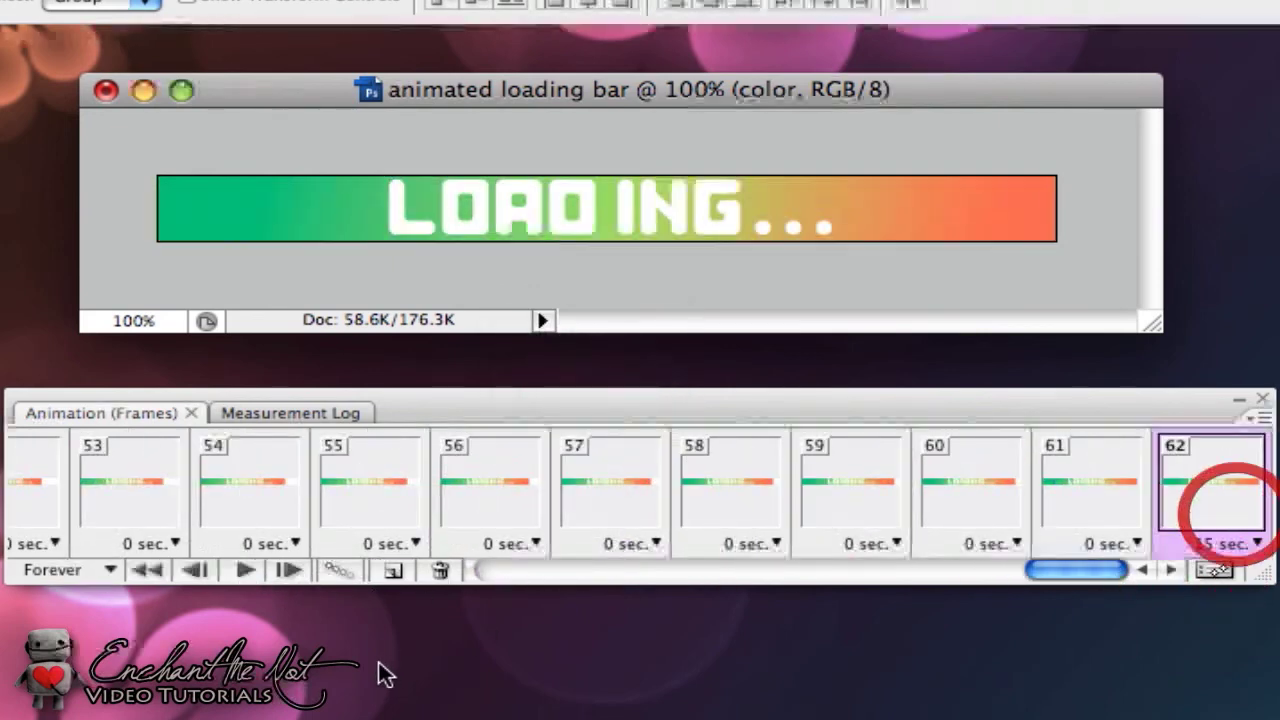
click(244, 570)
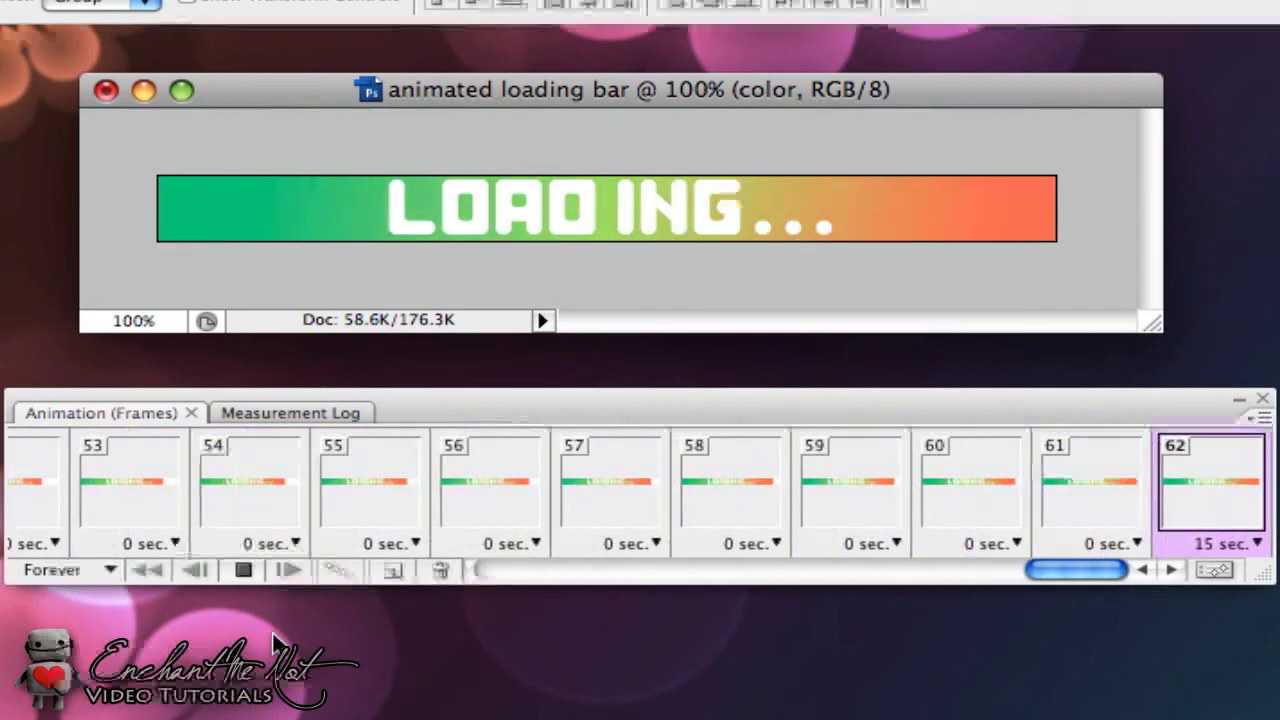
click(243, 570)
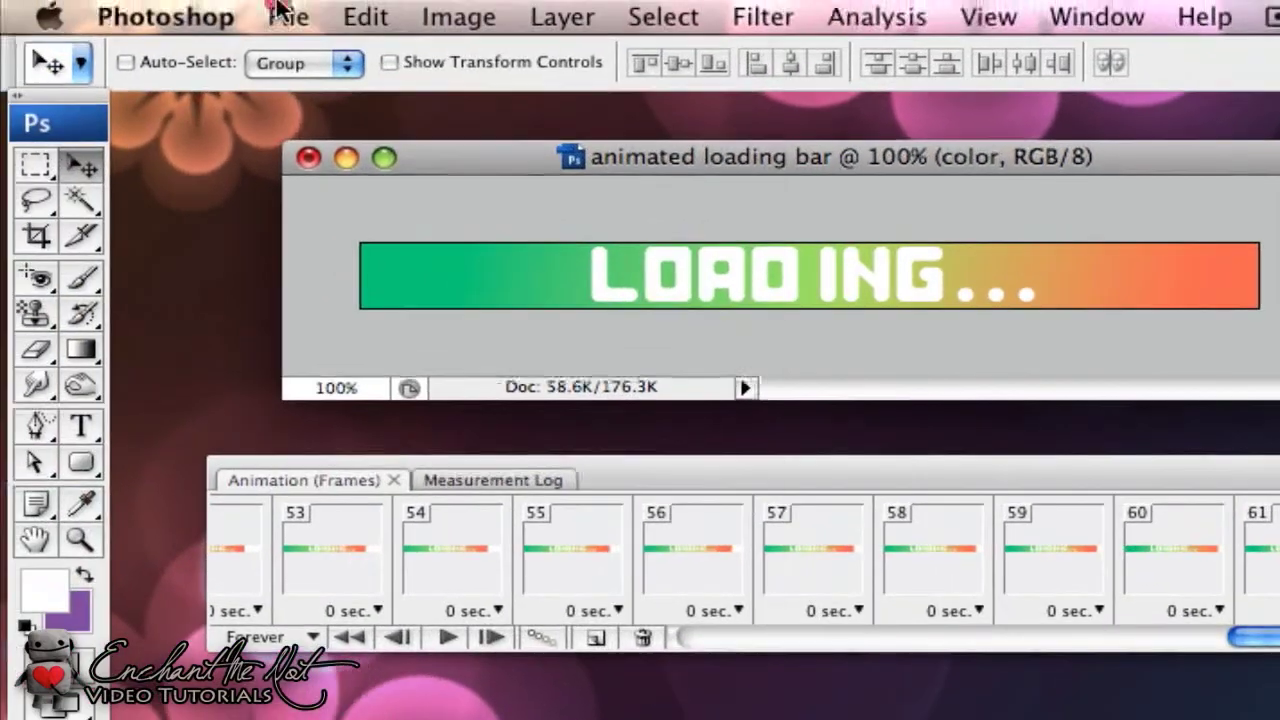
- Save for Web as a GIF named animated-loading-bar.gif, then close the export window
click(287, 17)
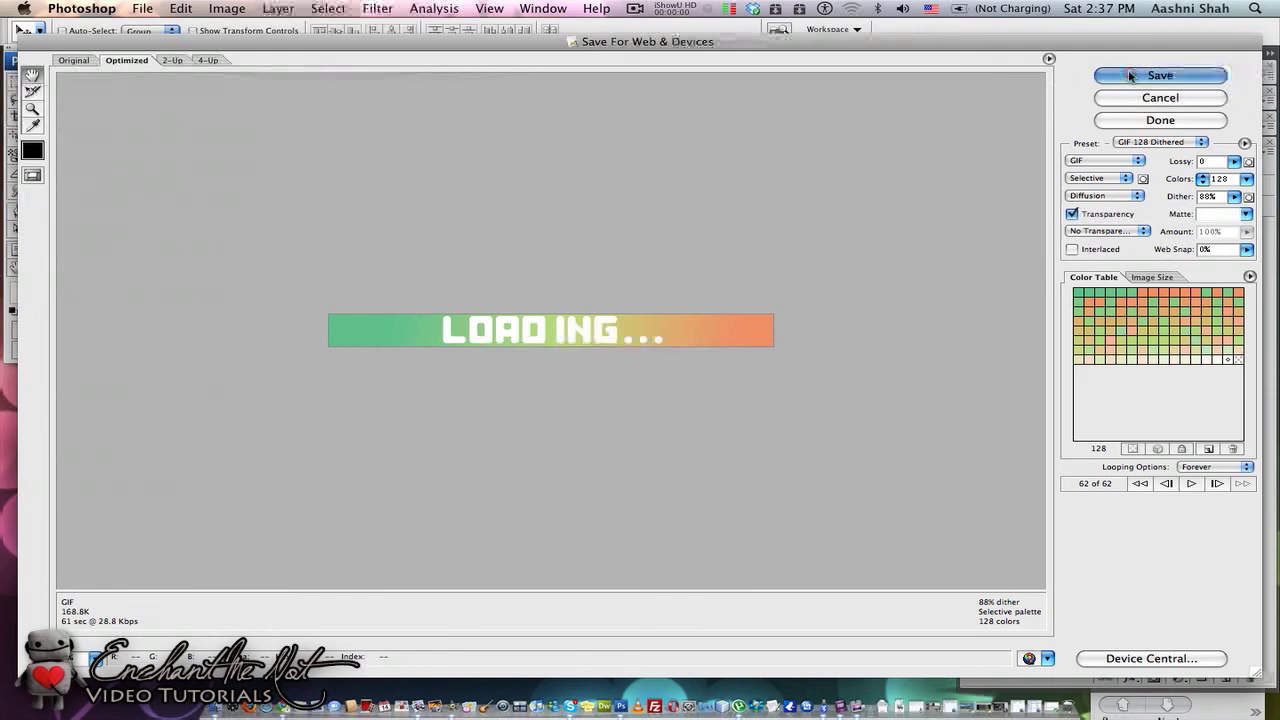
click(1159, 75)
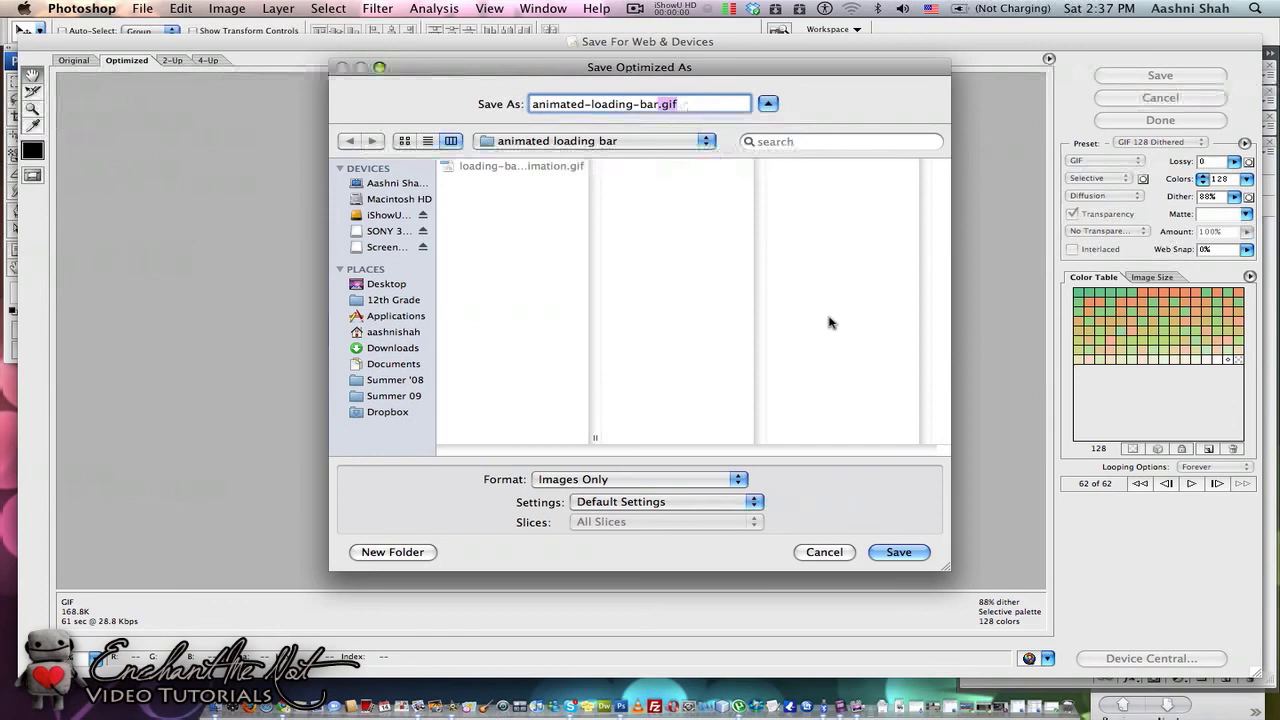
click(898, 552)
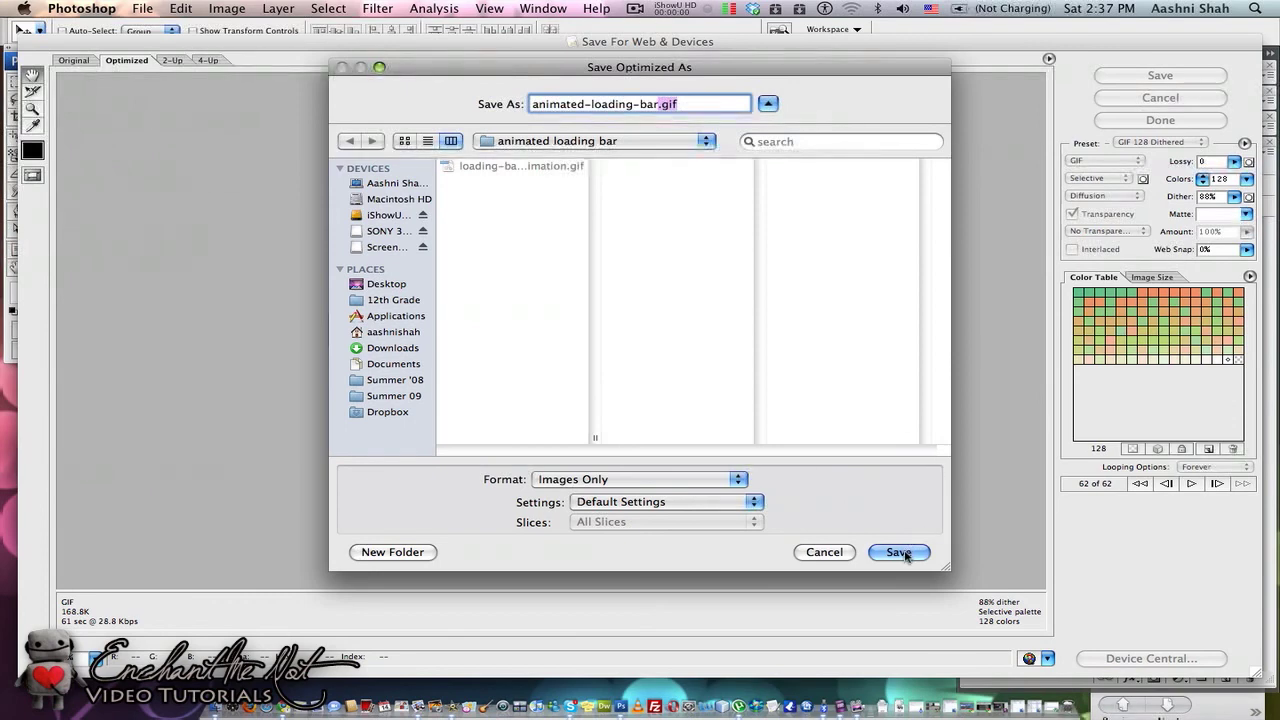
click(898, 552)
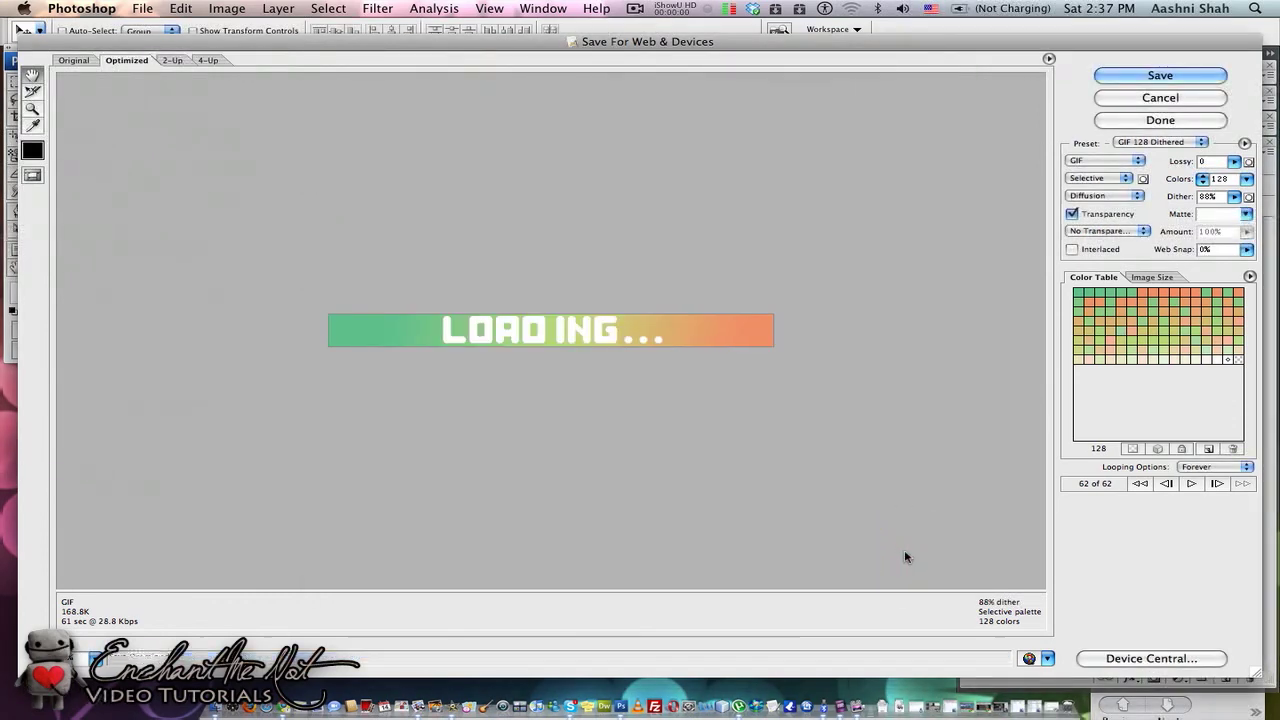
click(1159, 120)
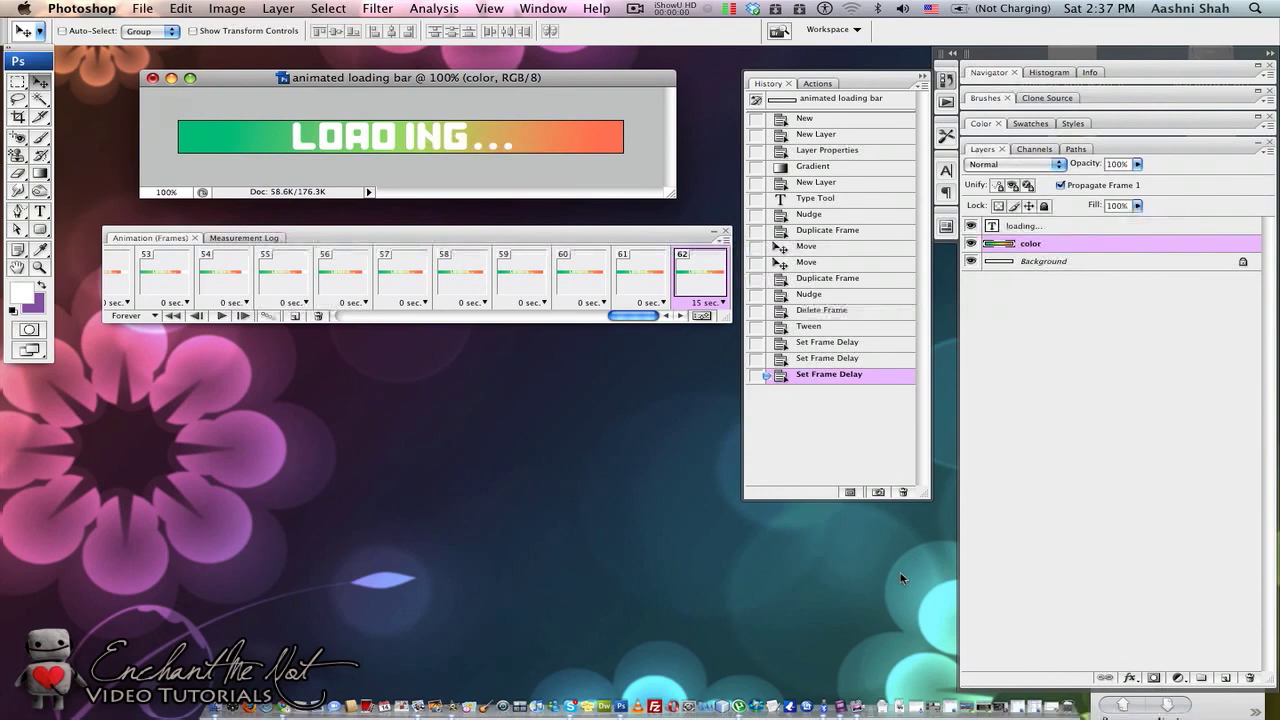